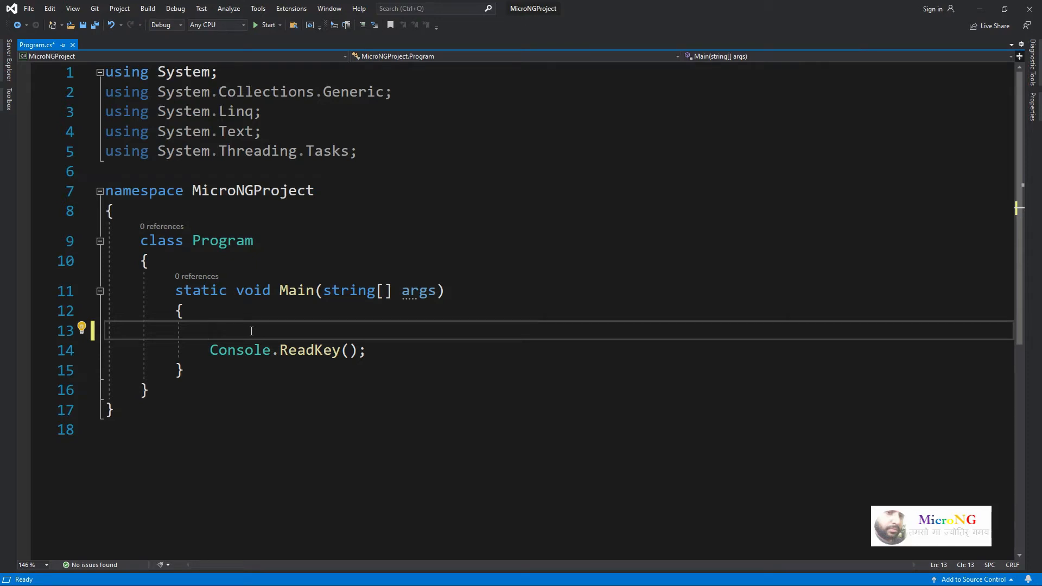
- Declare int n; and write the prompt "\nEnter a +ve integer : " to the console
scroll("down", 3)
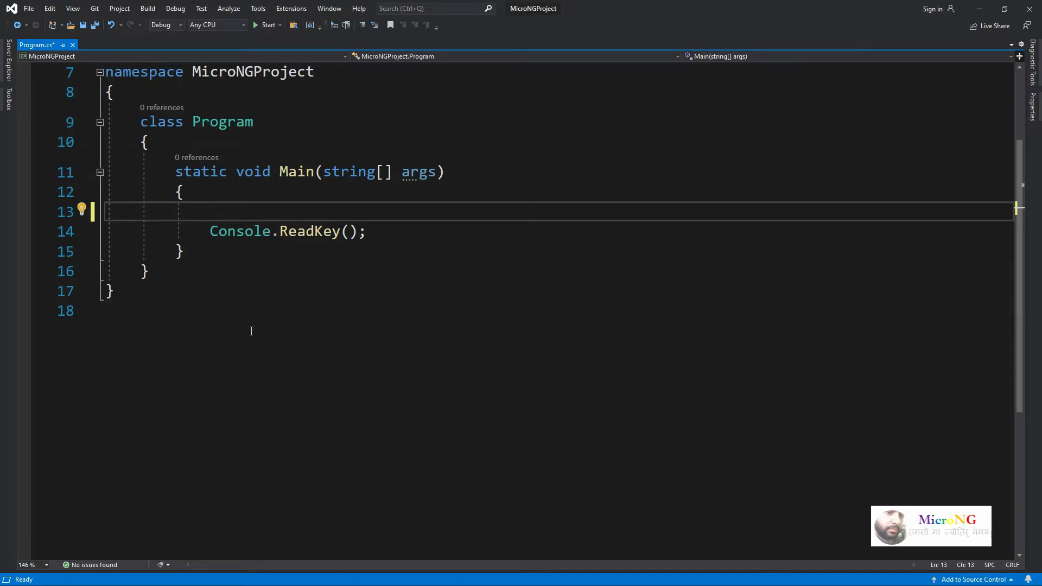
type("int")
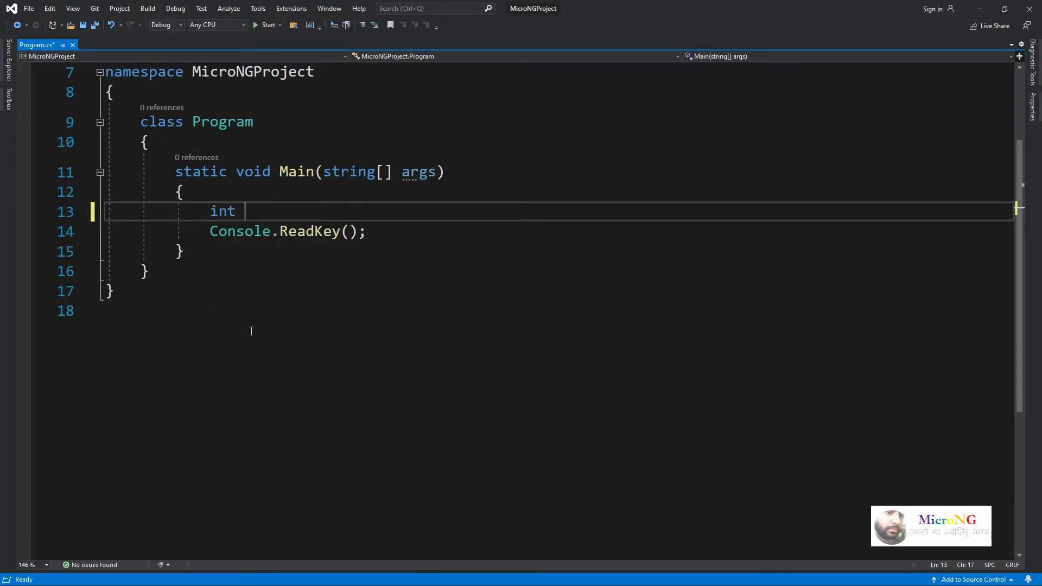
type("n;")
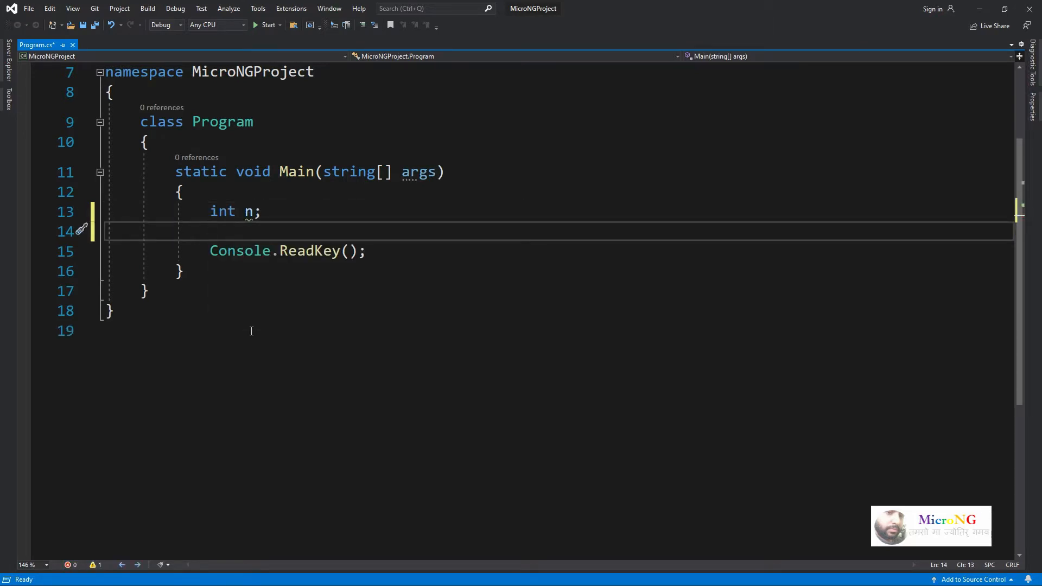
type("C")
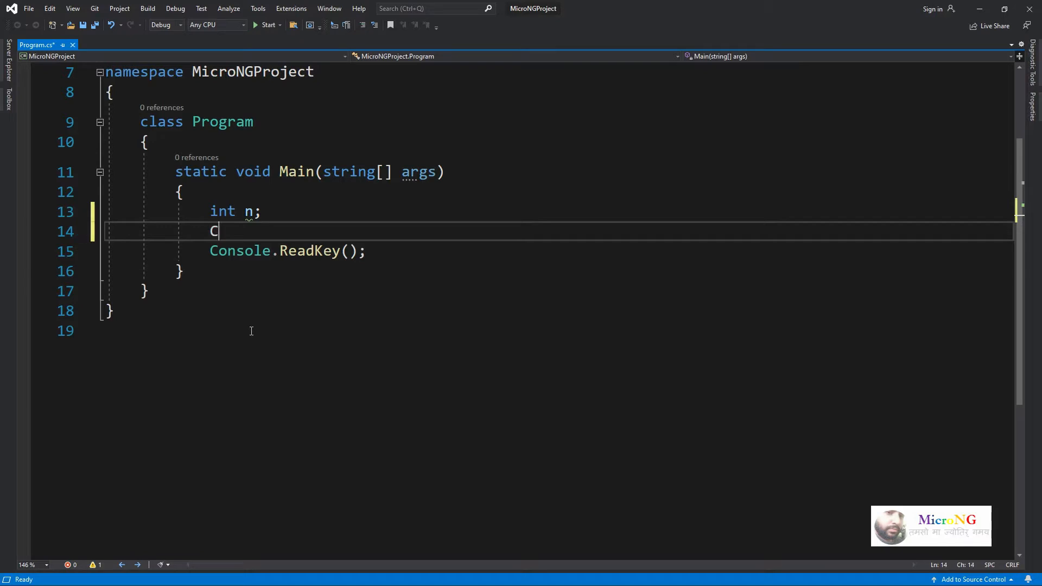
type("onsole.W")
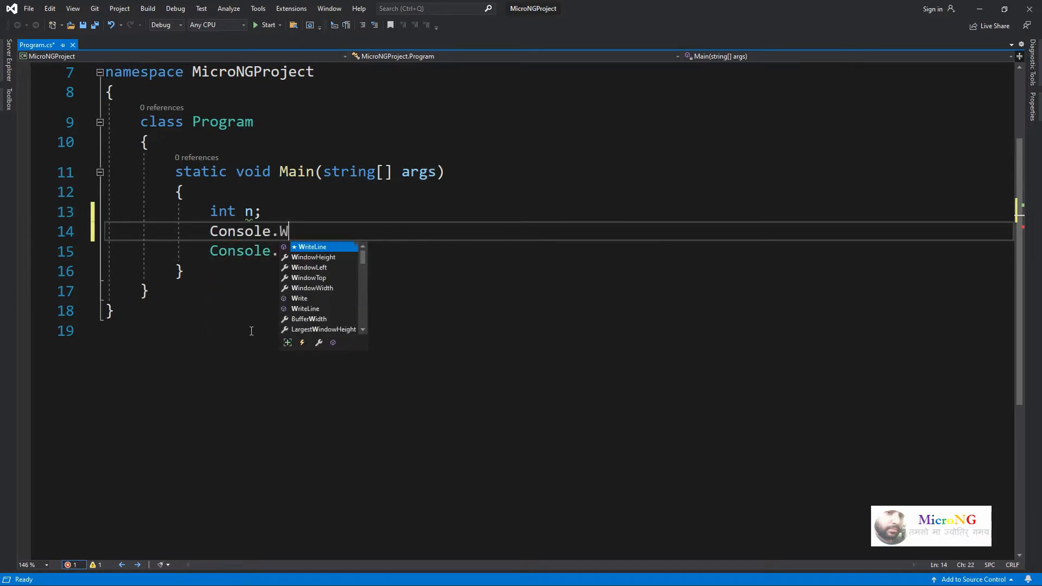
type("rite(\"\\")
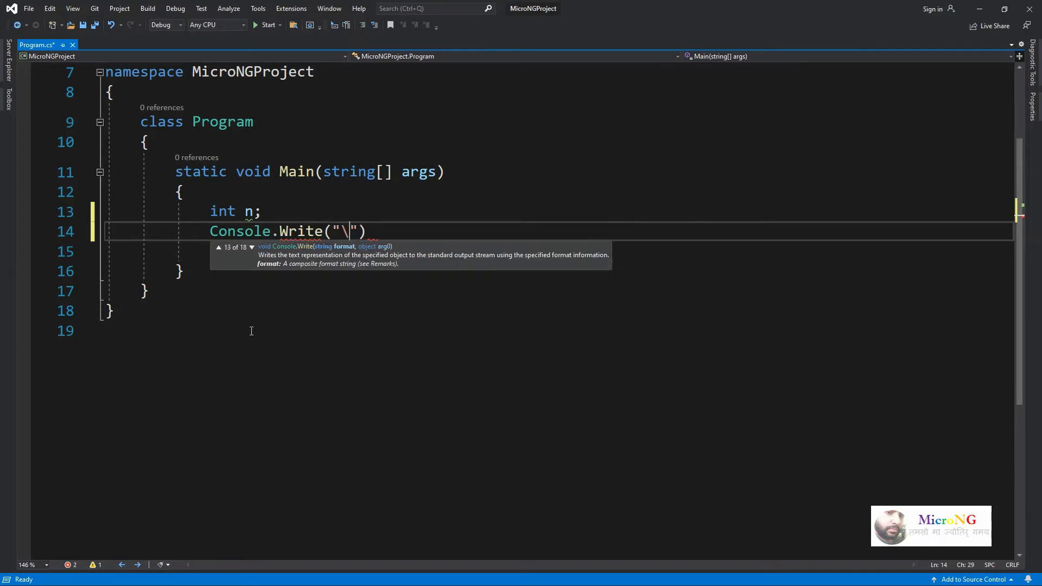
type("Enter a +ve")
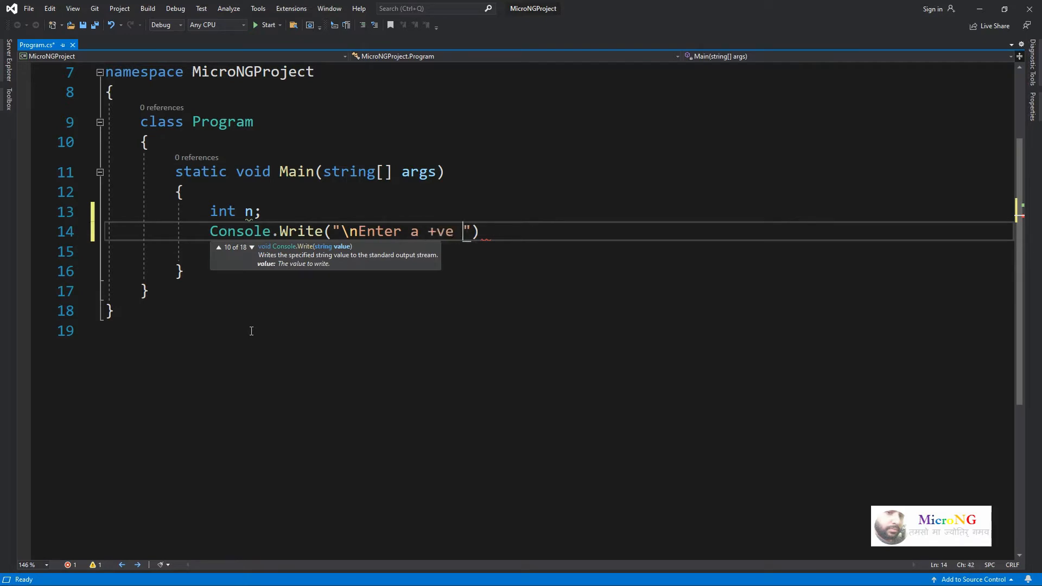
- Read the entered line into n with Convert.ToInt32(Console.ReadLine())
type("integer :")
left_click(612, 252)
type("n=Convert.ToInt32(")
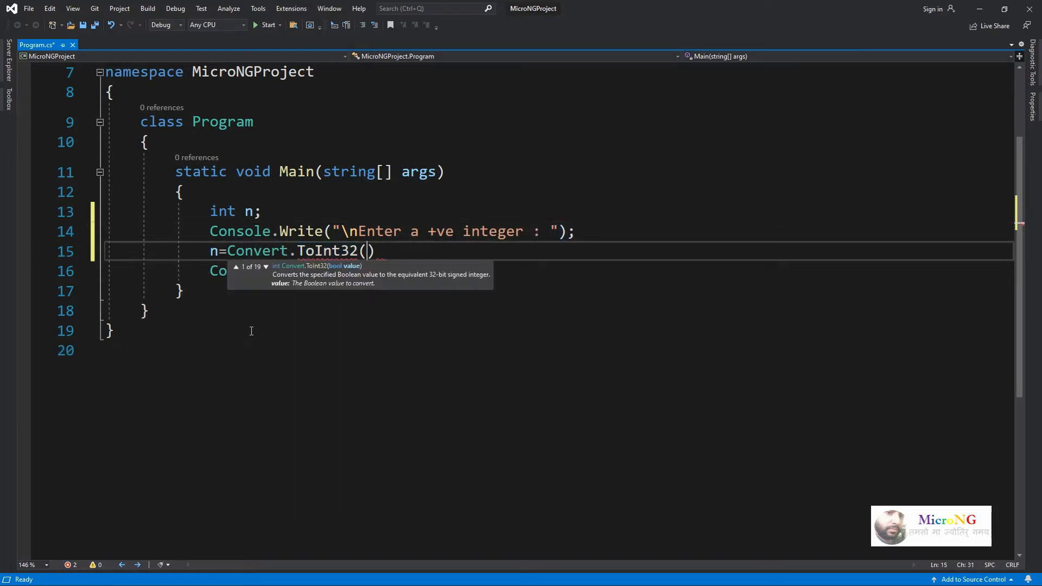
type("Console.ReadLine")
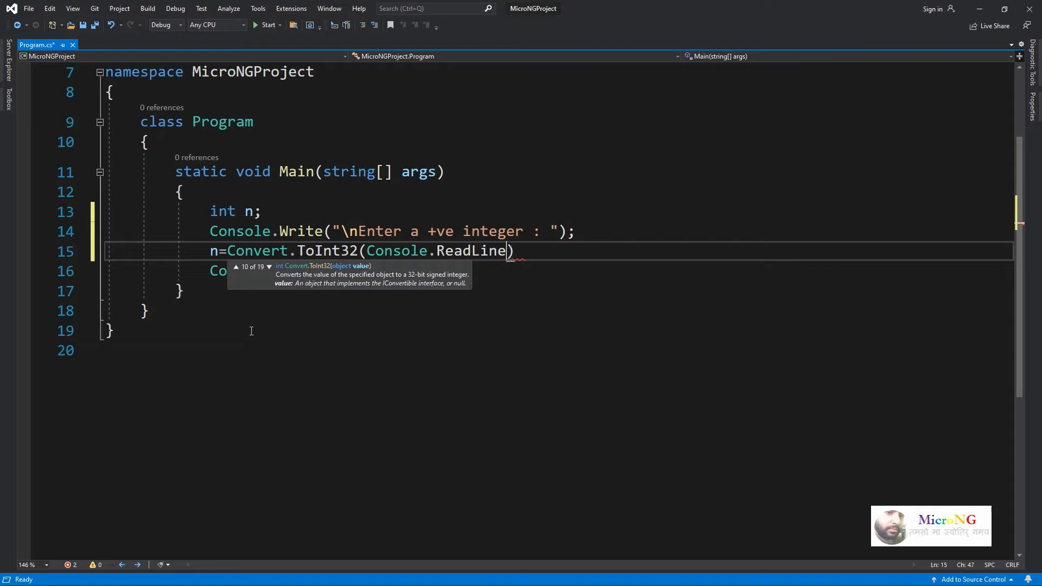
type("))")
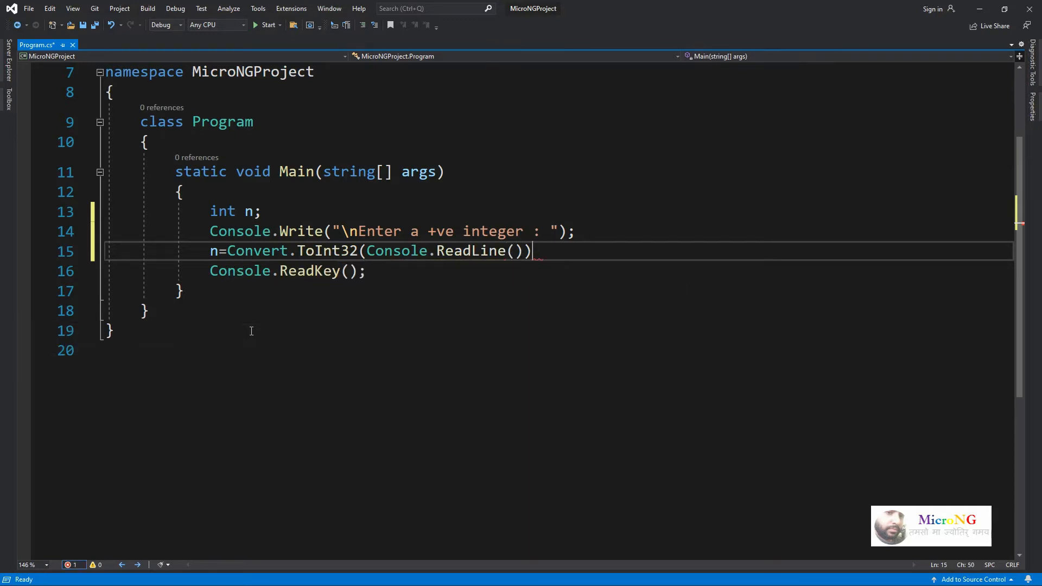
type(";")
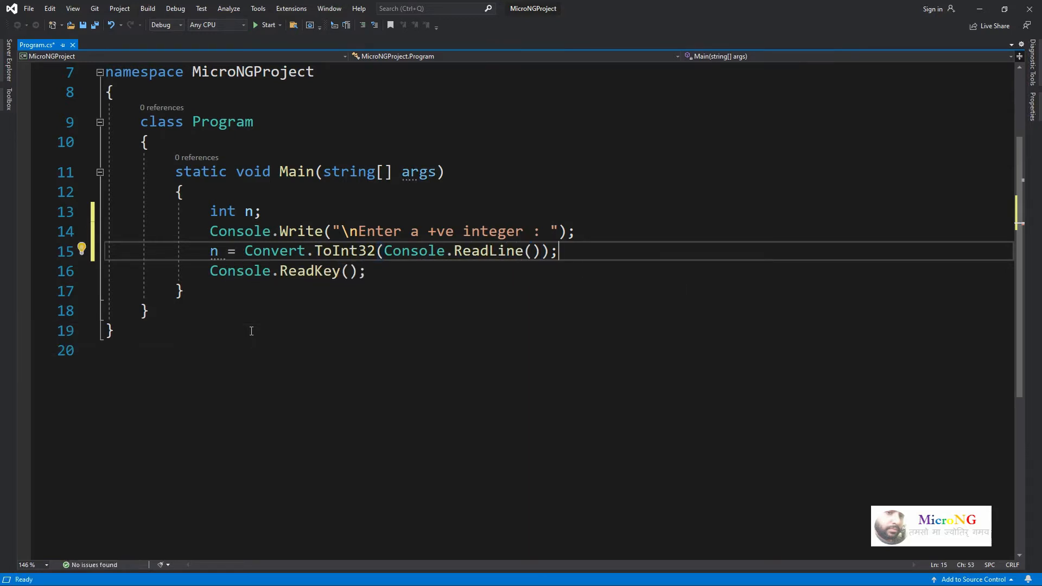
- Add if (n < 2) printing "Invalid Entry!!!" followed by Console.ReadKey();
type("if")
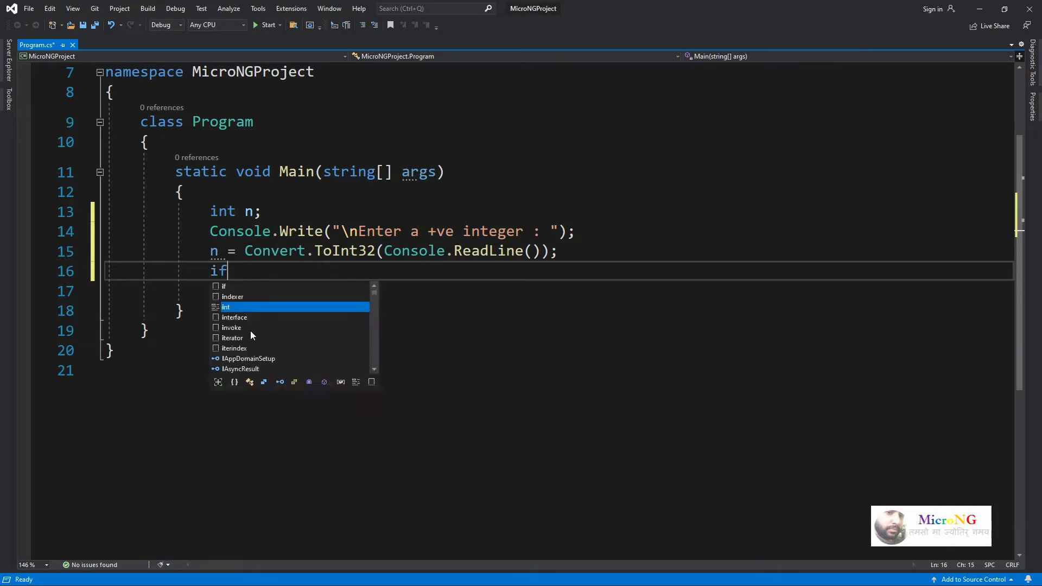
type("(n<2)")
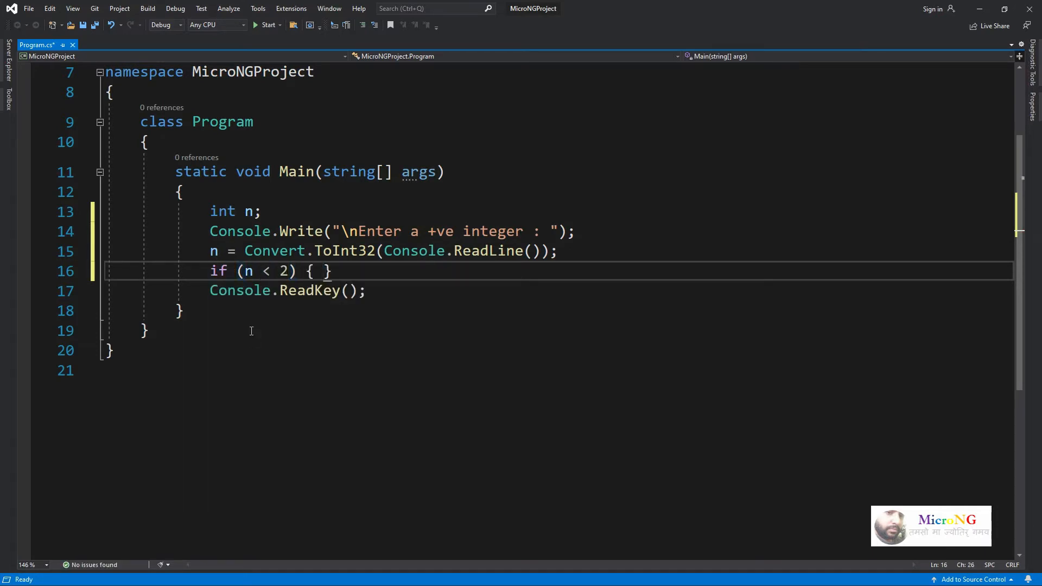
type("C")
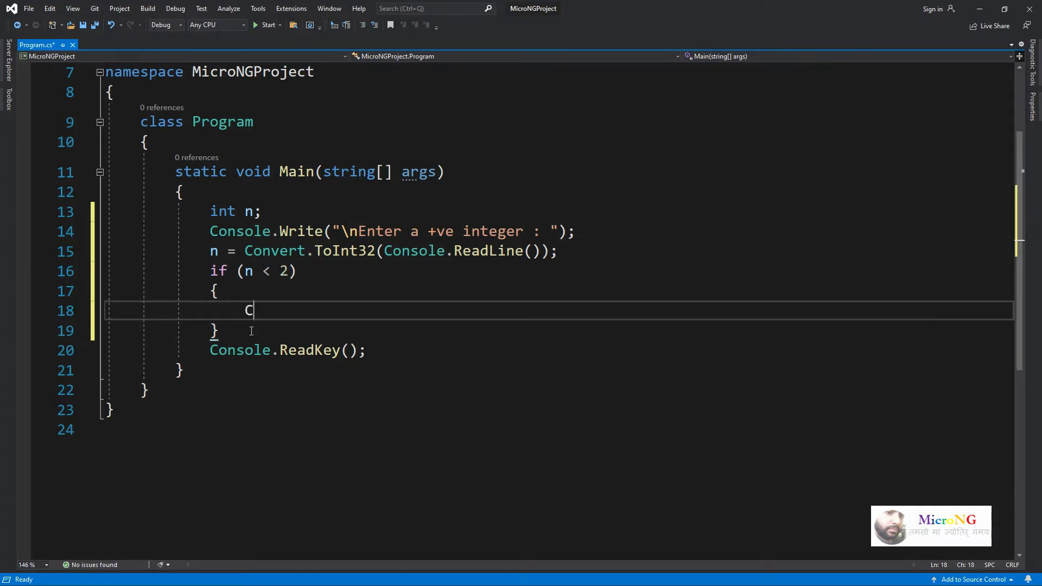
type("onsole.")
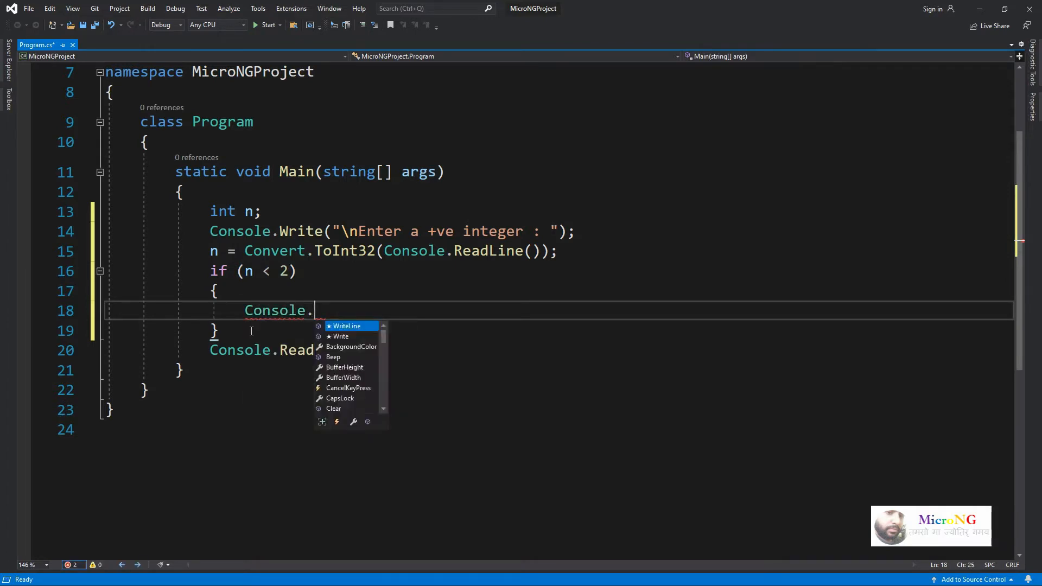
type("WriteLine()")
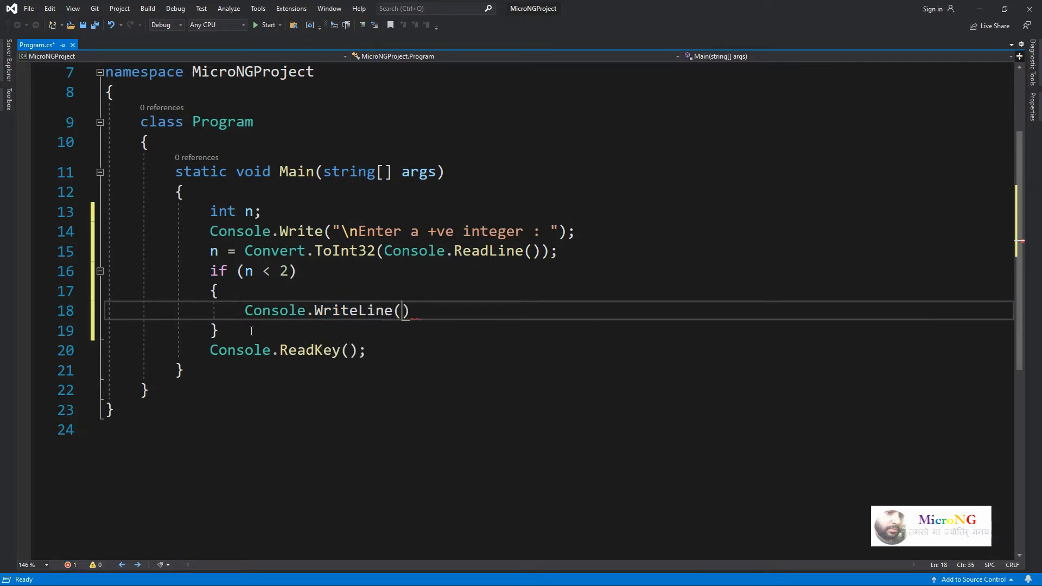
type("\"")
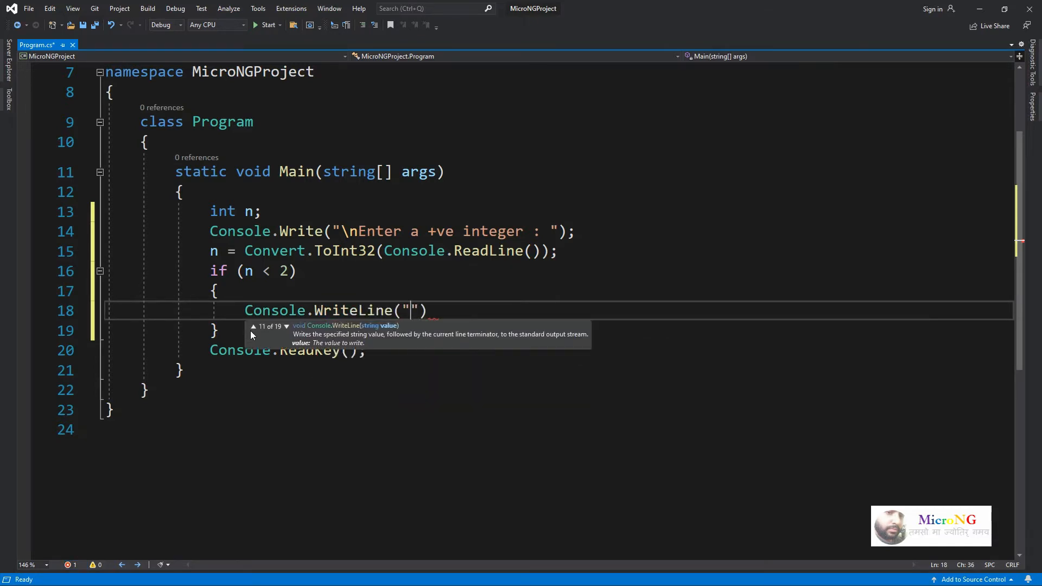
type("Invalid Entry!!!")
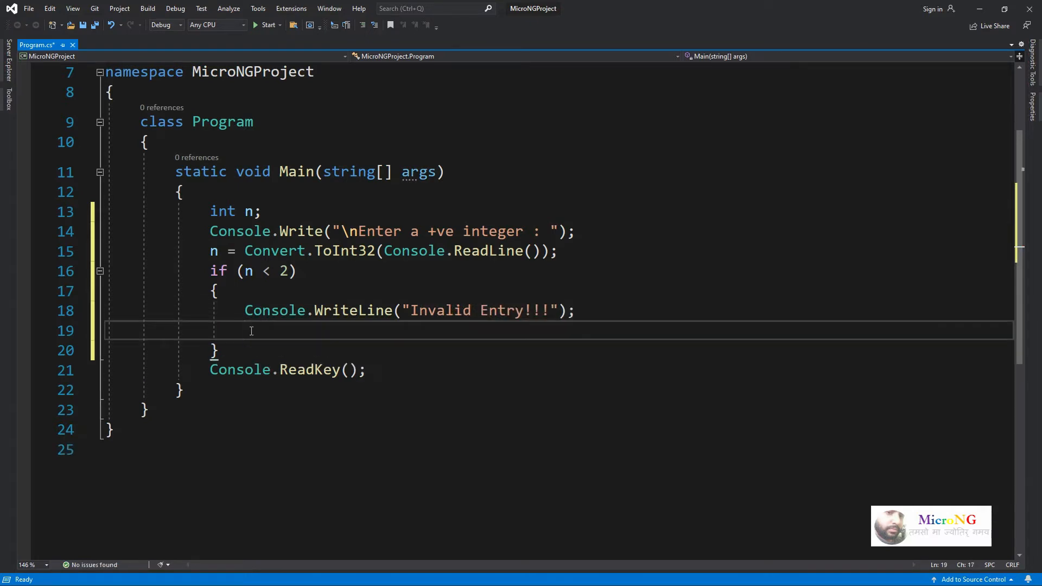
type("Console")
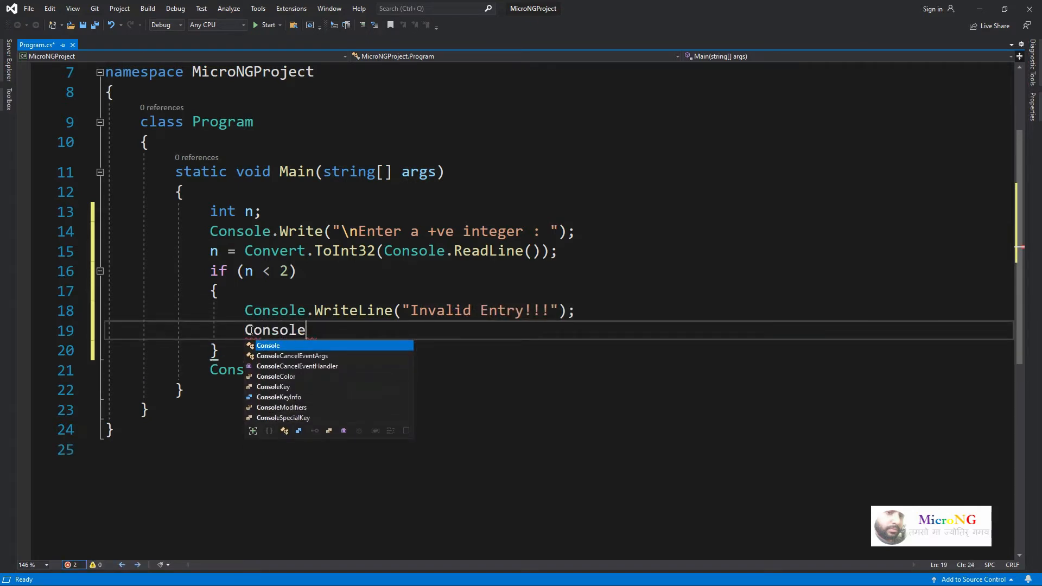
type(".re")
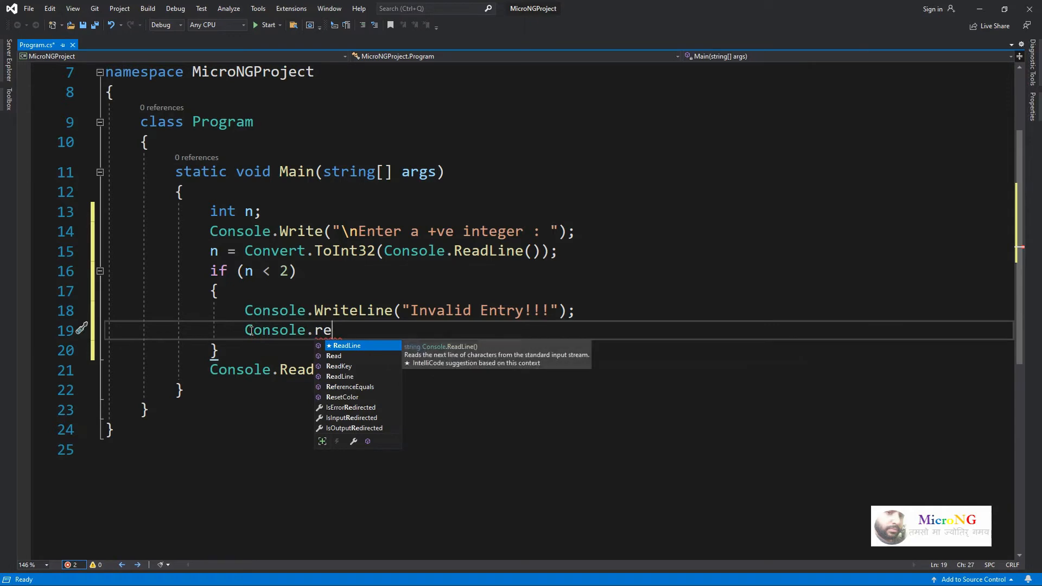
type("adKey()")
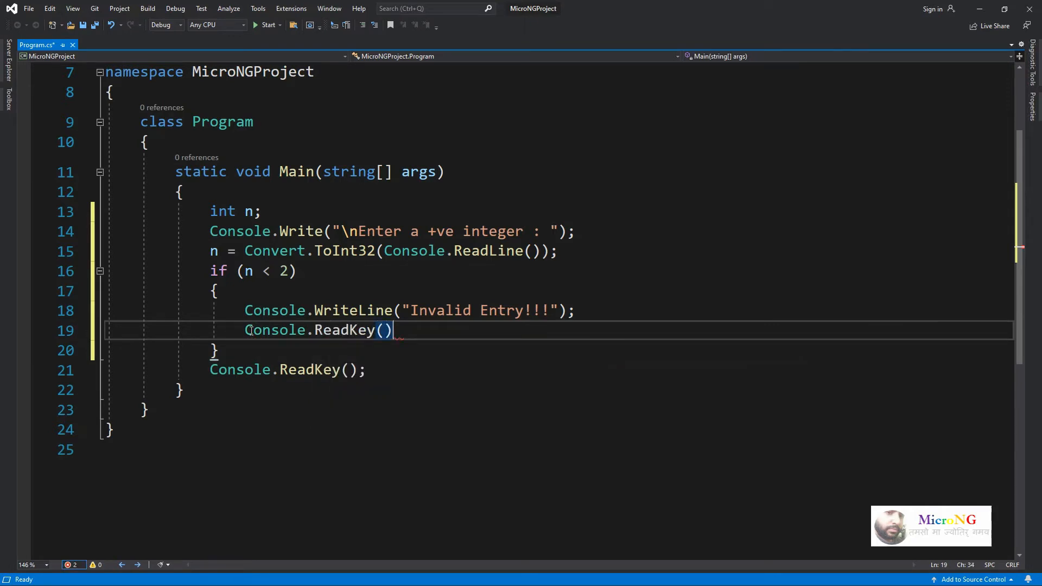
type(";")
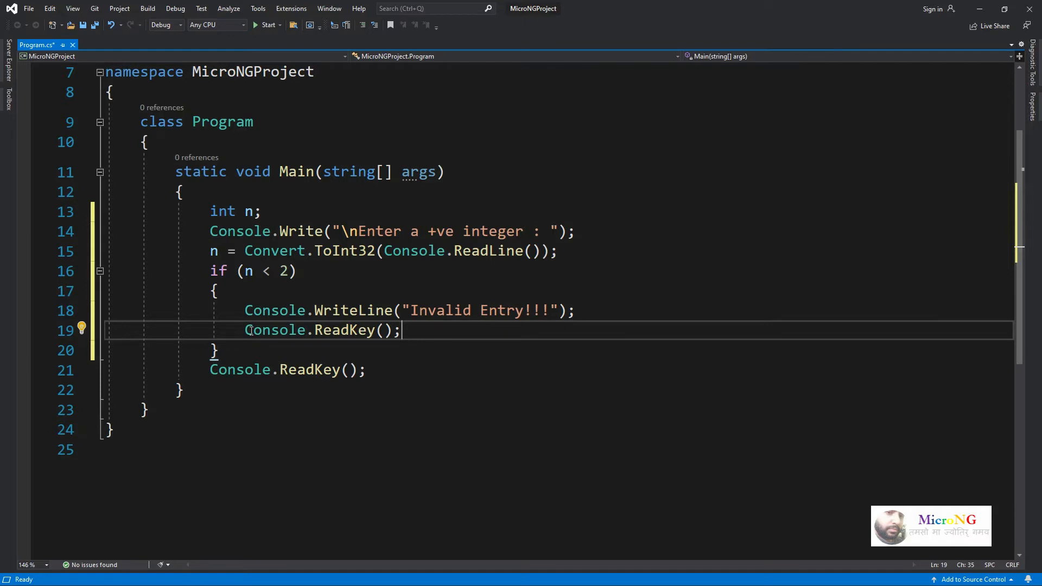
- Change Main's return type from void to int and start a new line after the if block
type("return 0;")
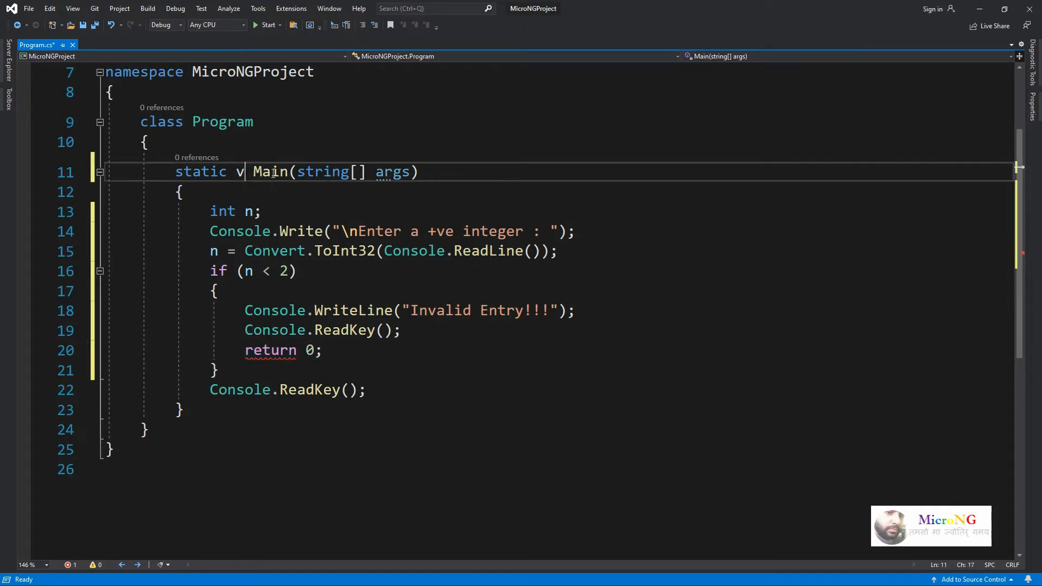
type("int")
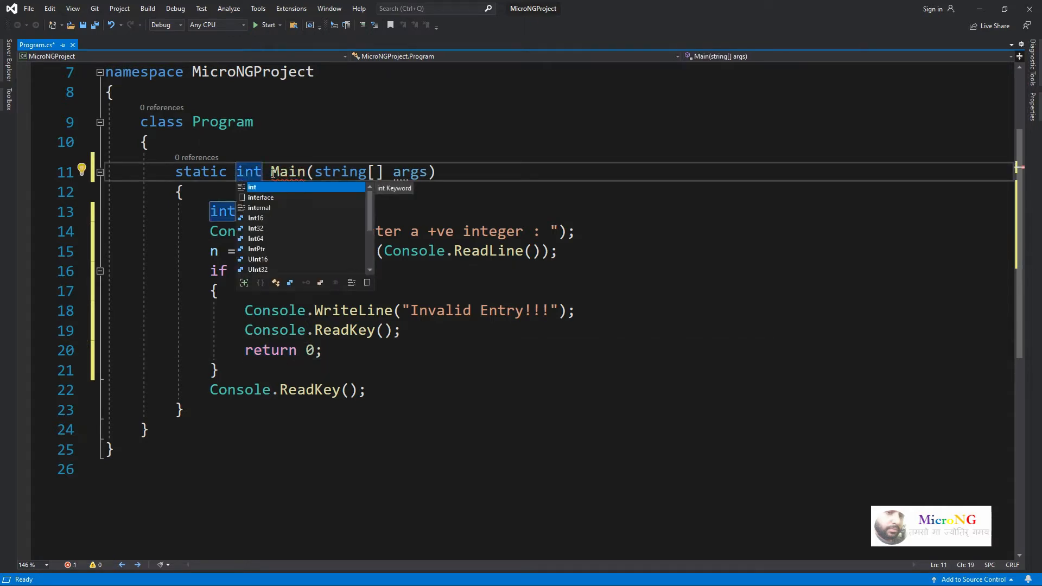
left_click(219, 370)
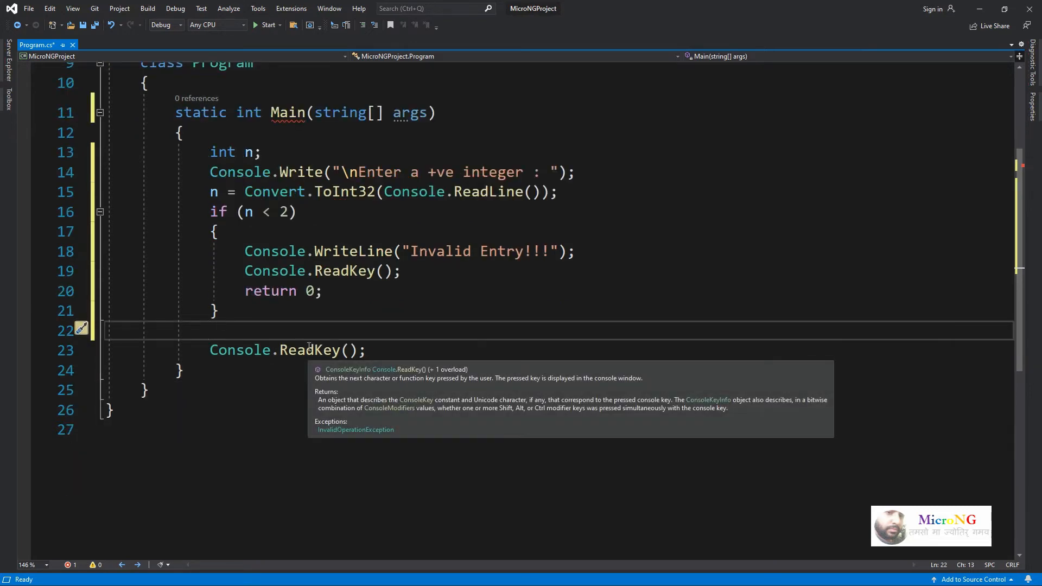
- Declare int flag = 0; and open a for loop with i from 2 to n/2
type("int fl")
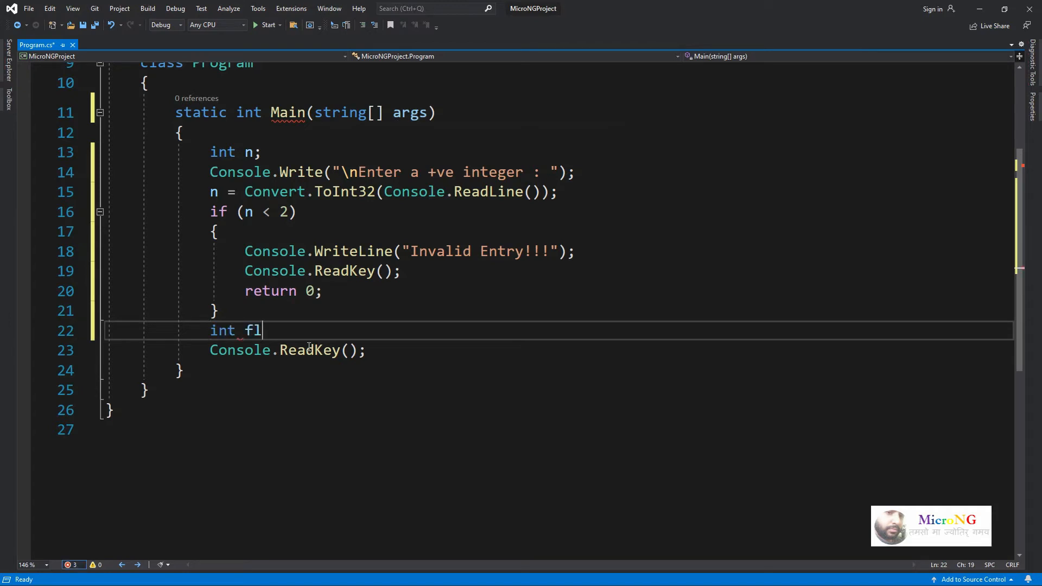
type("ag")
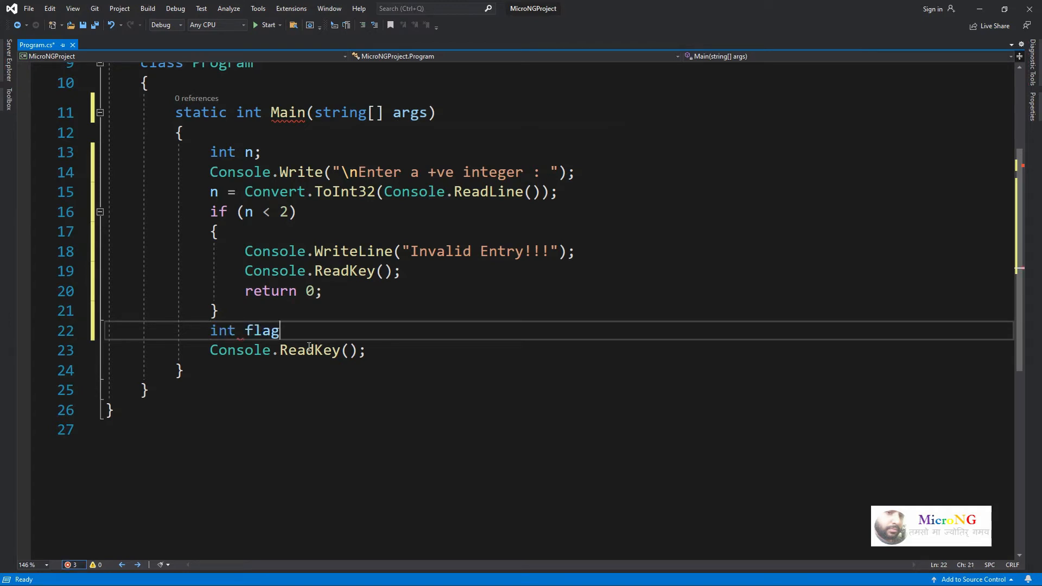
type("= 0;")
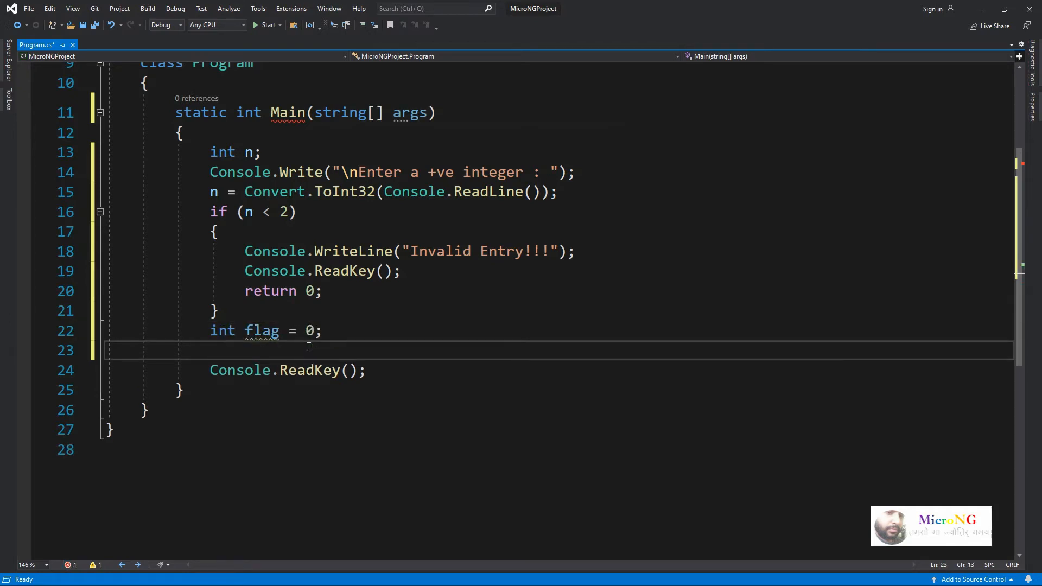
type("for(int i")
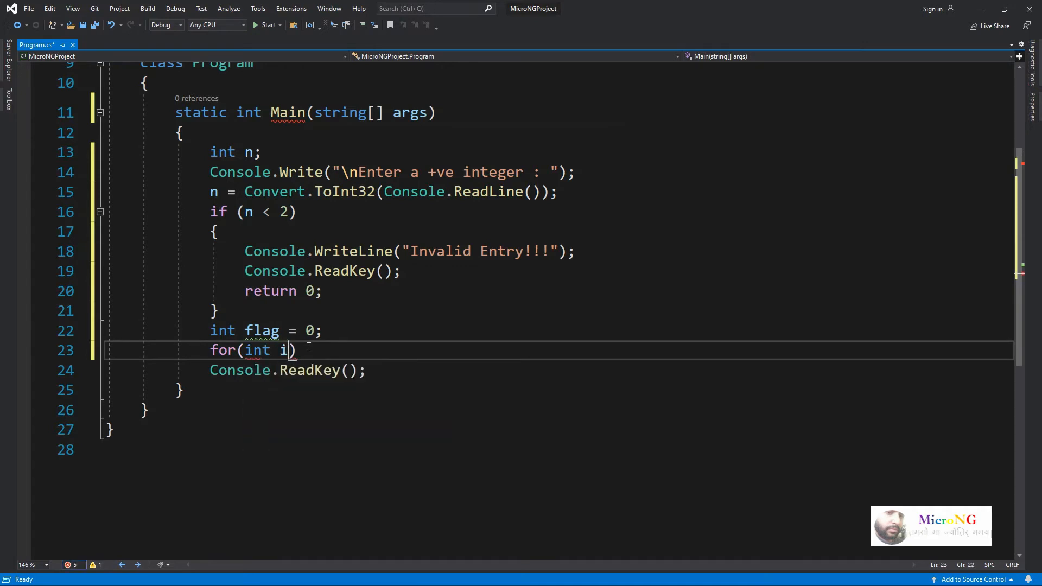
type("=2;")
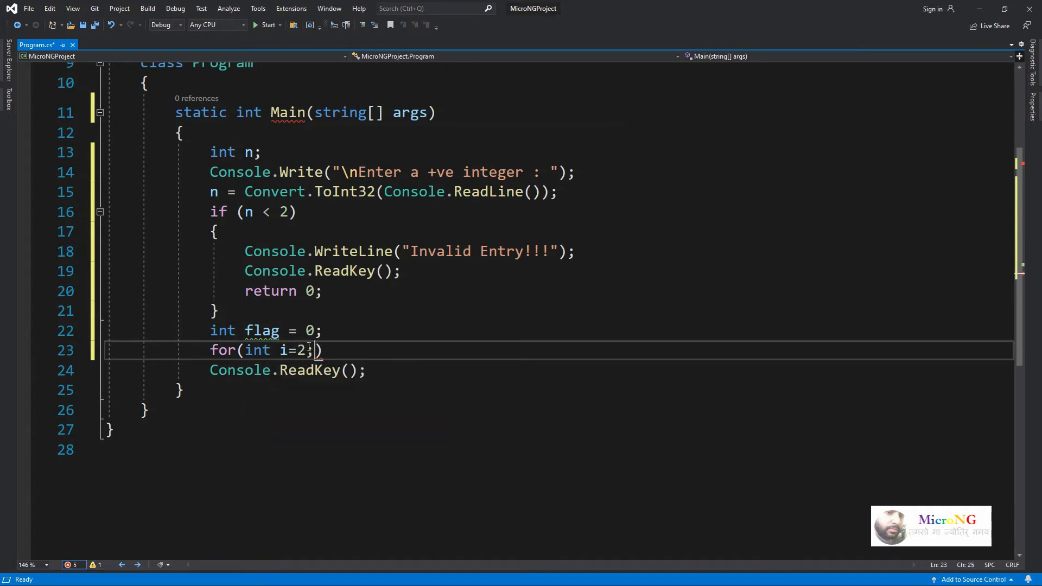
type("i<")
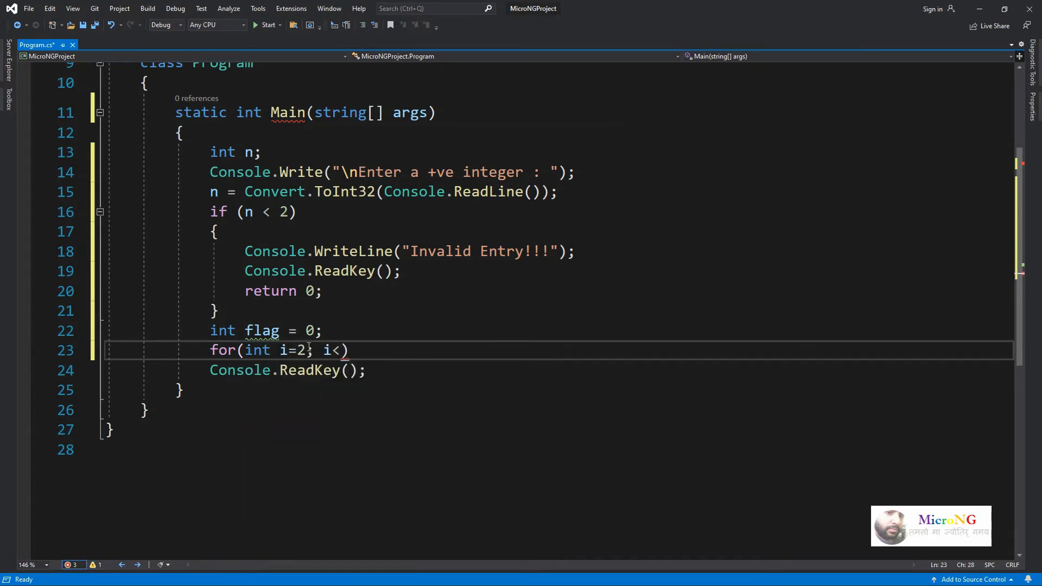
type("=n/2")
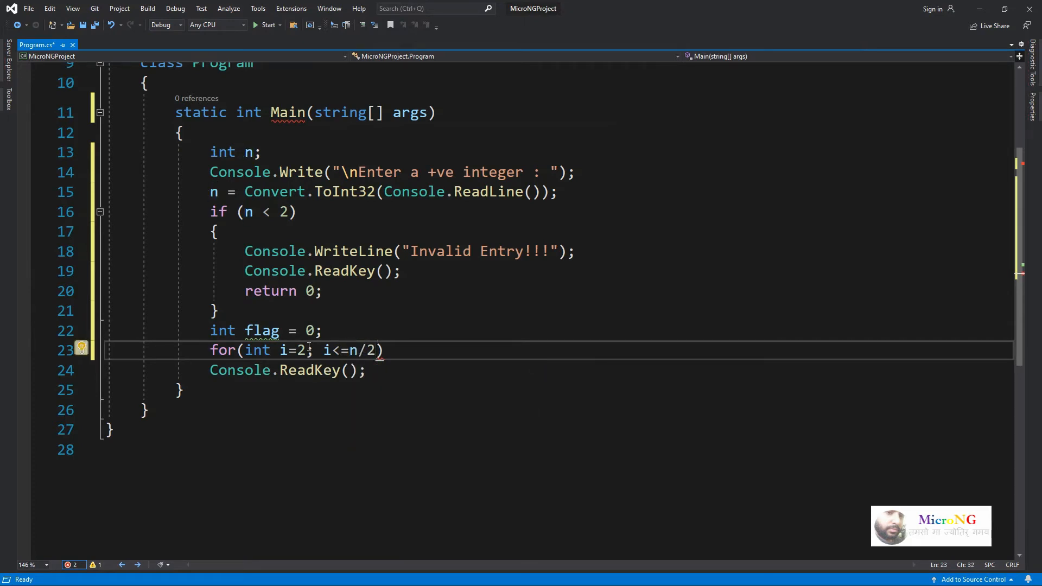
type("i++")
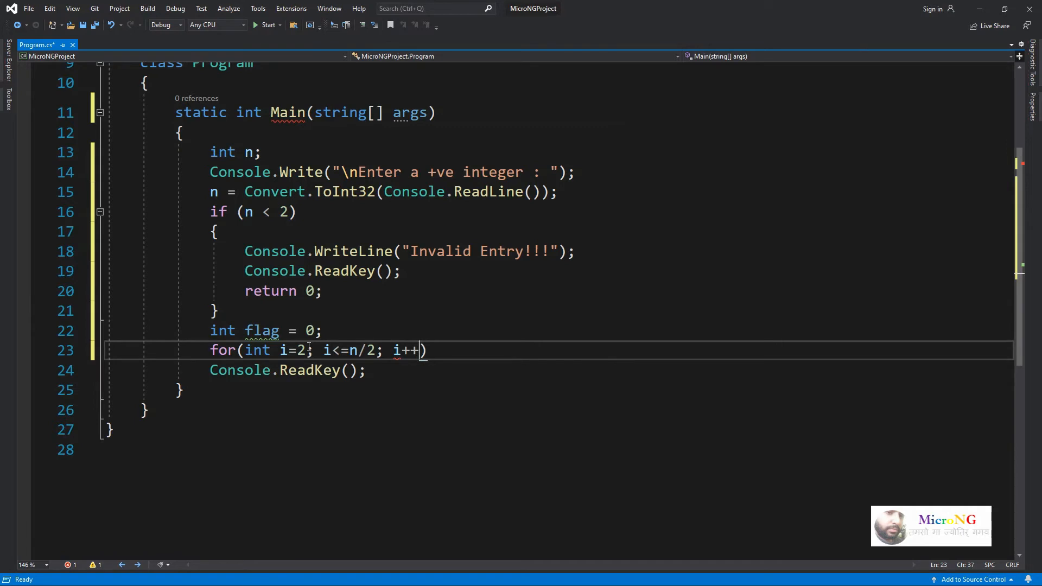
type("{")
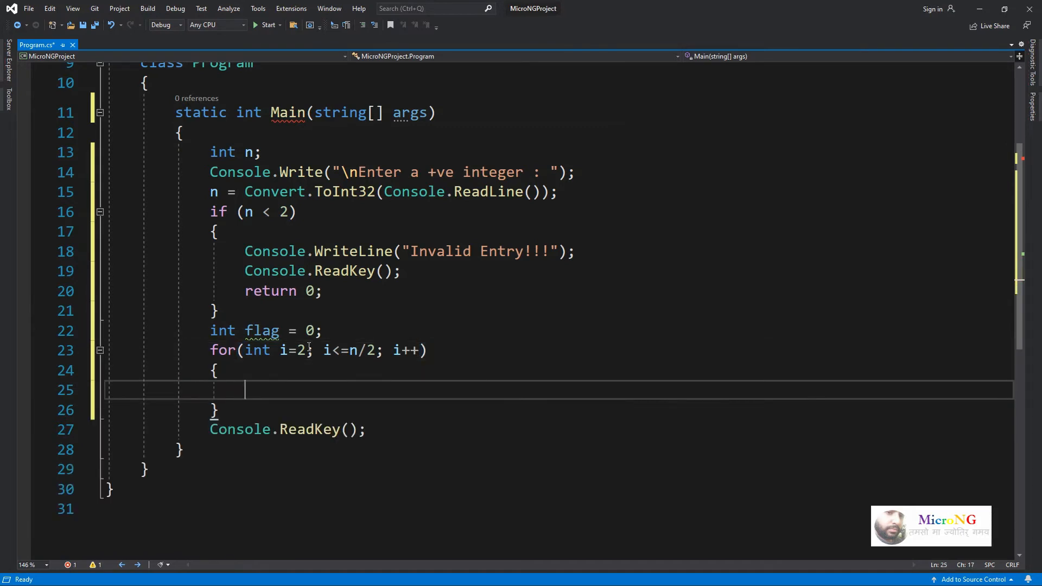
- Inside the loop, add if (n % i == 0) setting flag = 1 and break
type("if(n%)")
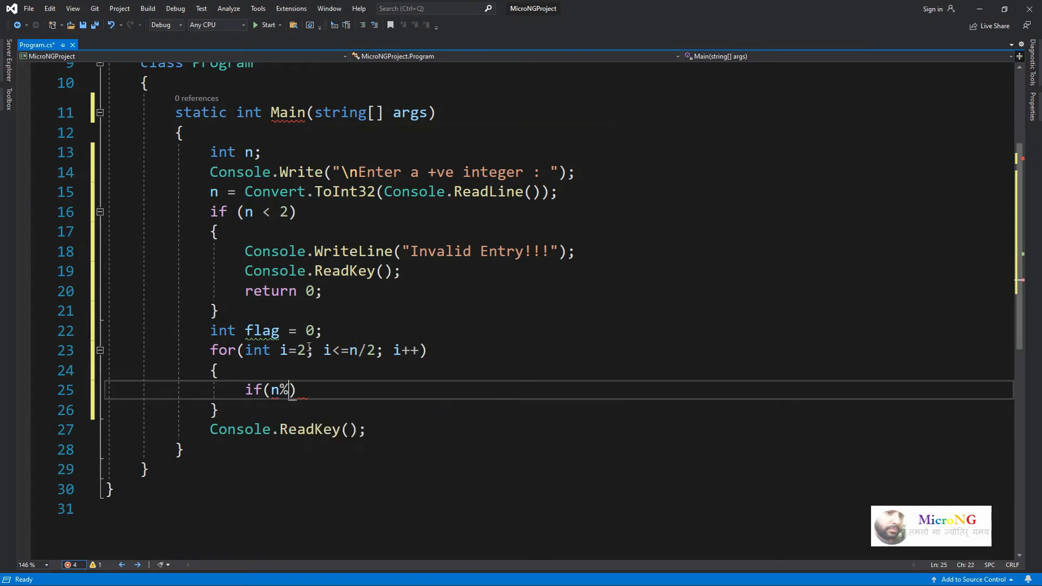
type("i==0")
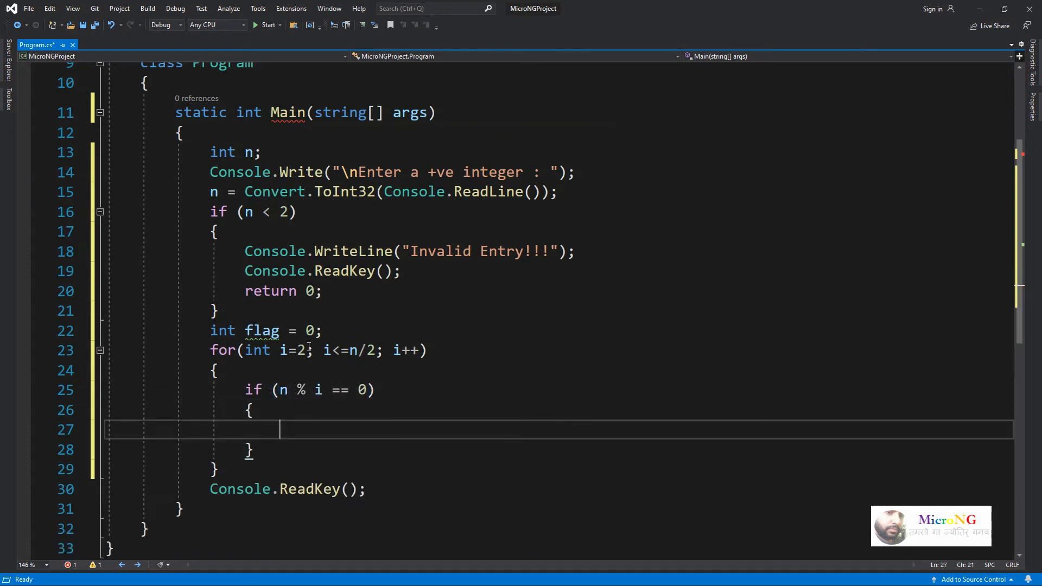
type("f")
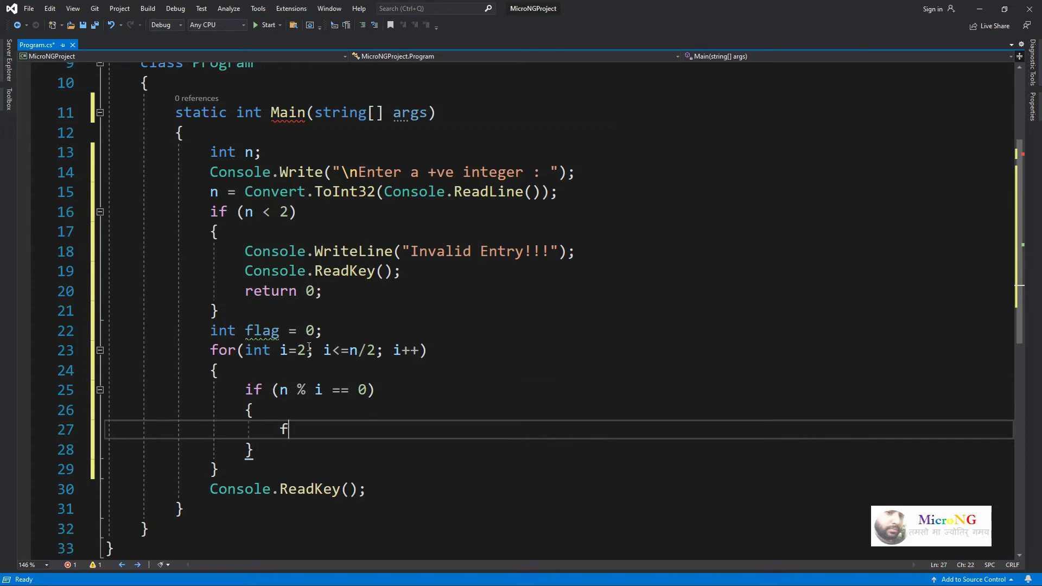
type("flag = 1;")
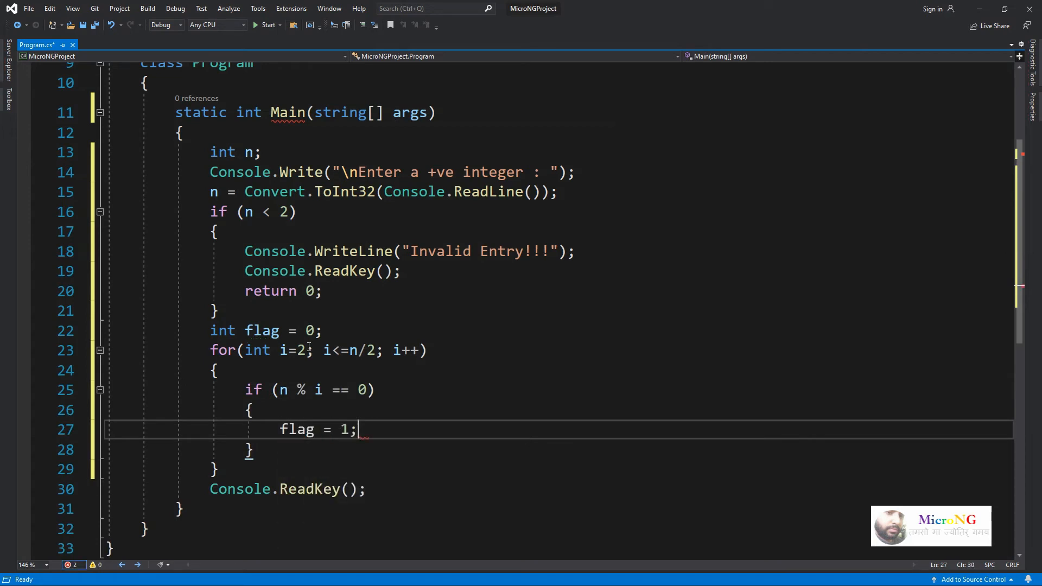
type("break;")
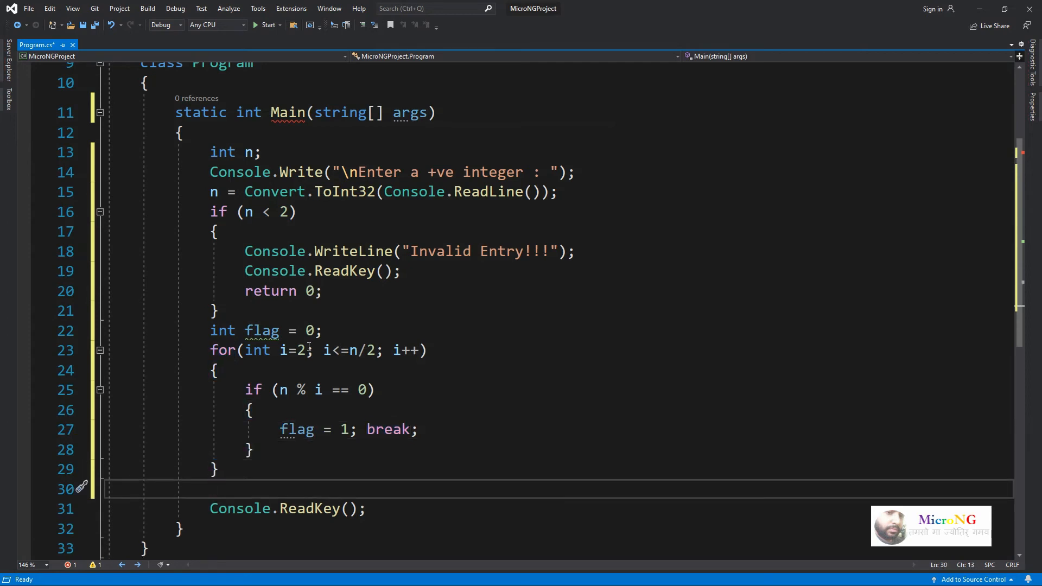
- Add if (flag == 1) with Console.WriteLine($"{n} is NOT a prime number");
scroll("down", 3)
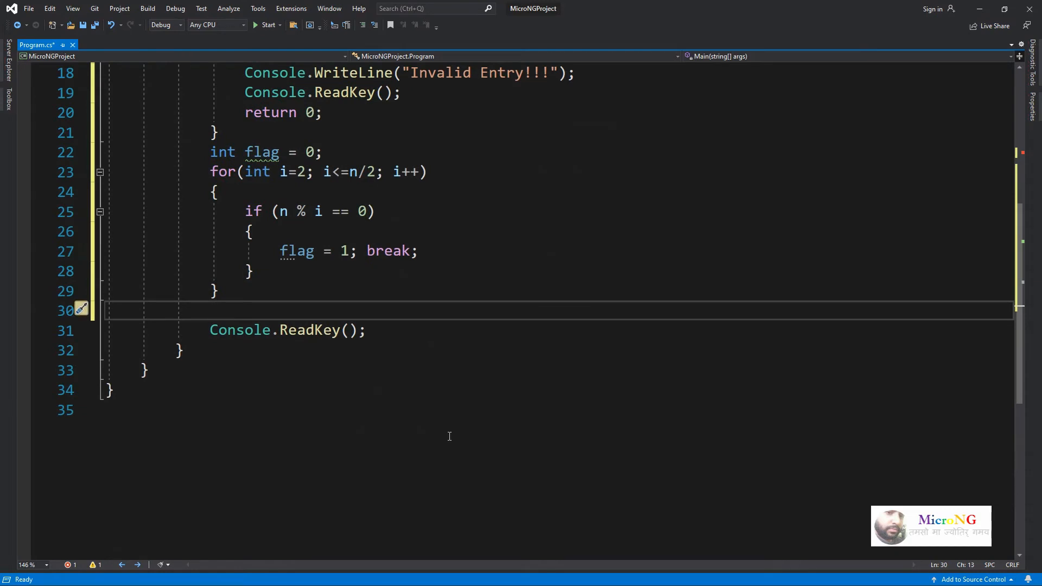
type("if")
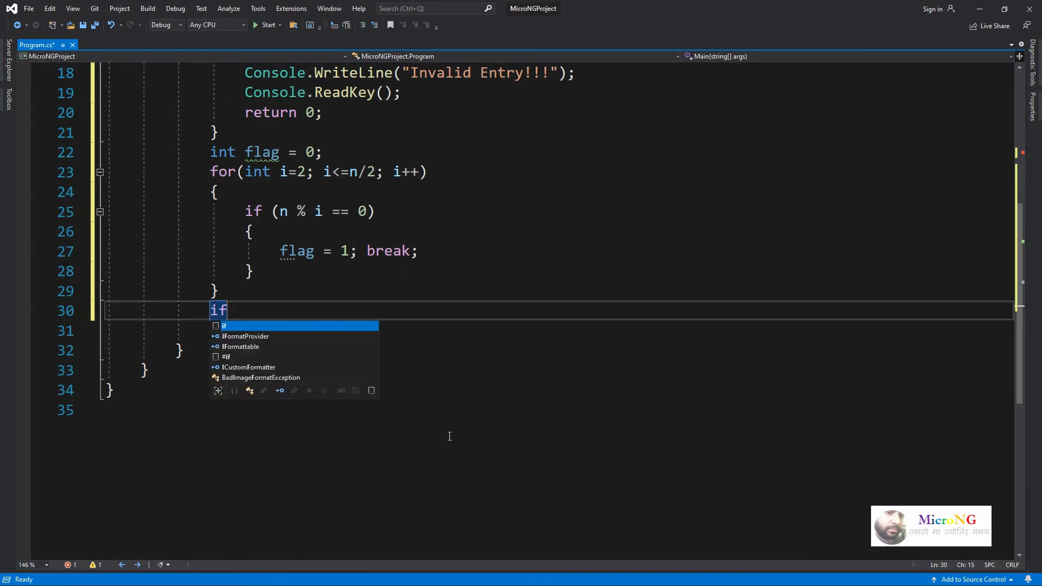
type("(flag")
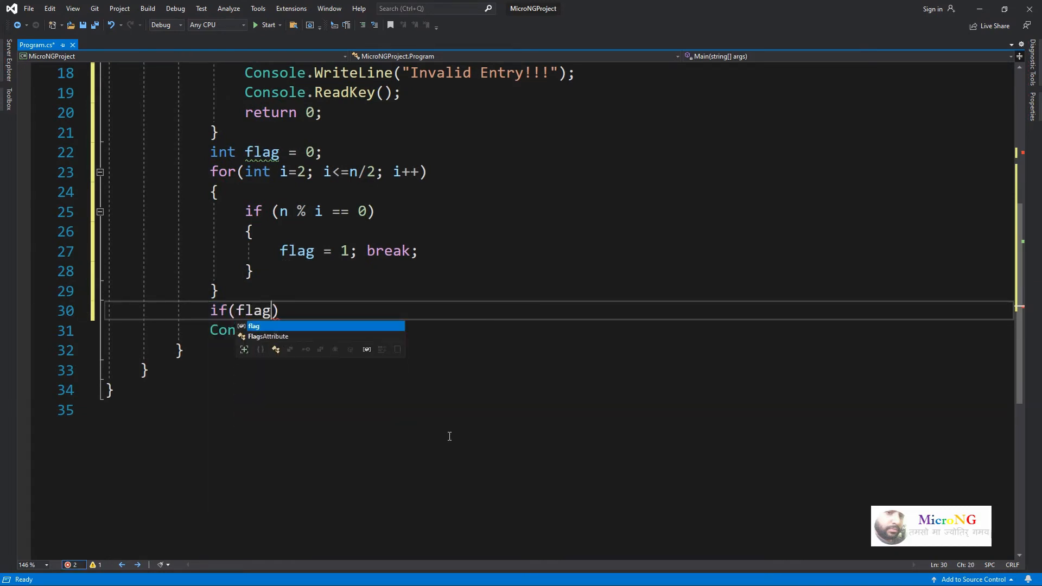
type("==1")
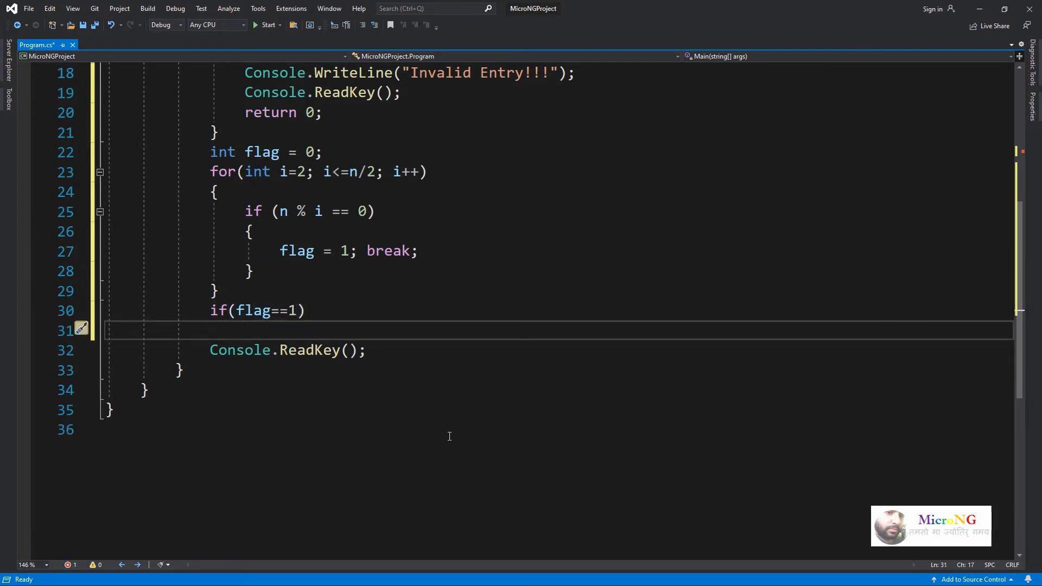
type("Console.W")
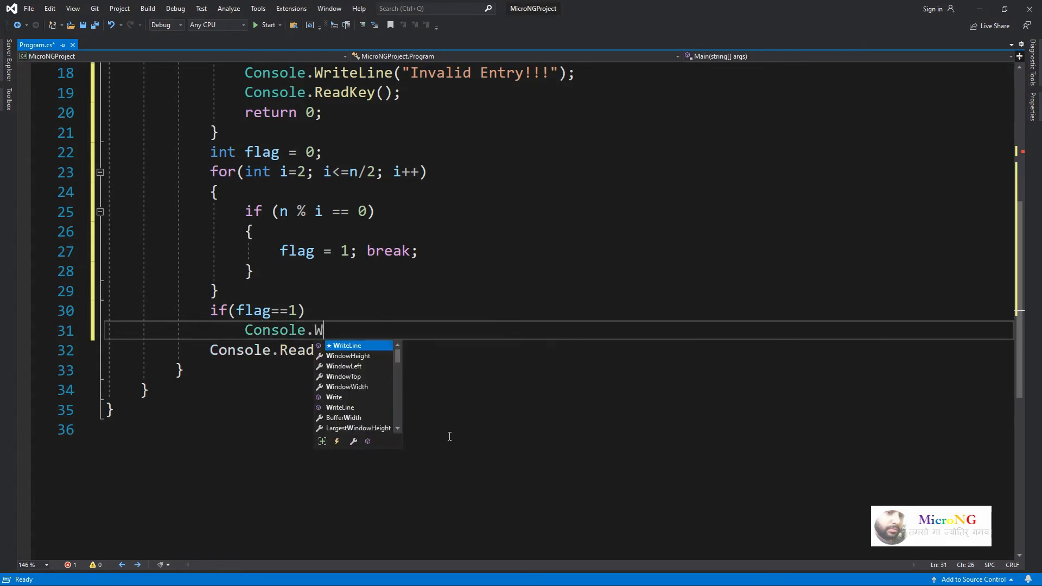
type("riteLine(")
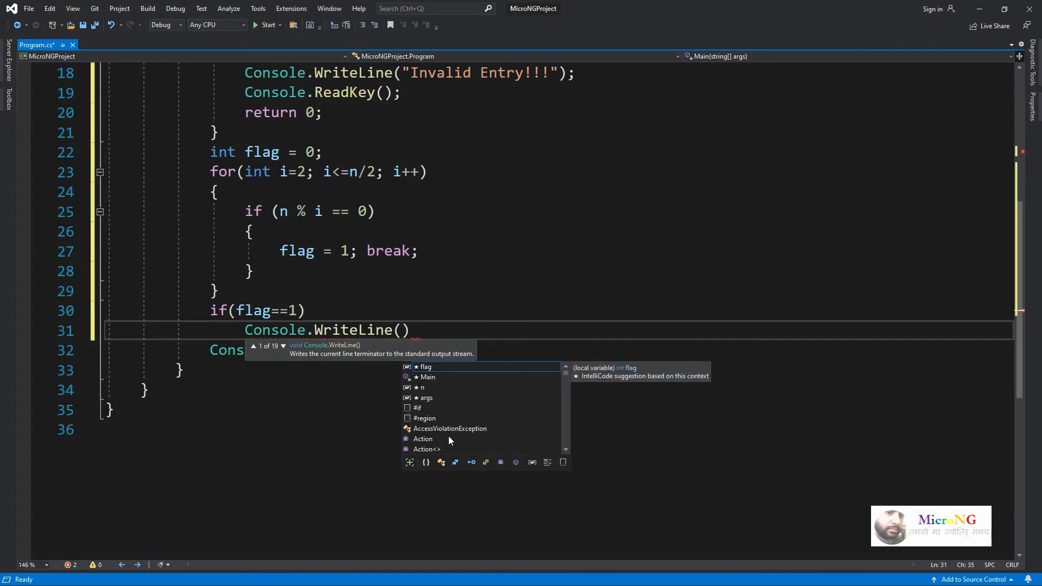
type("$\"\"")
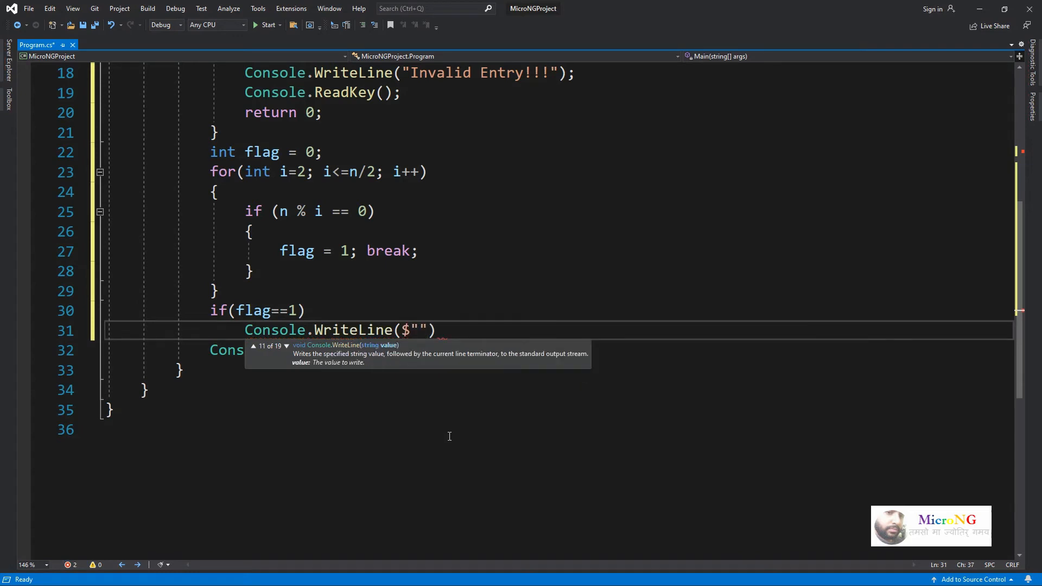
type("{n")
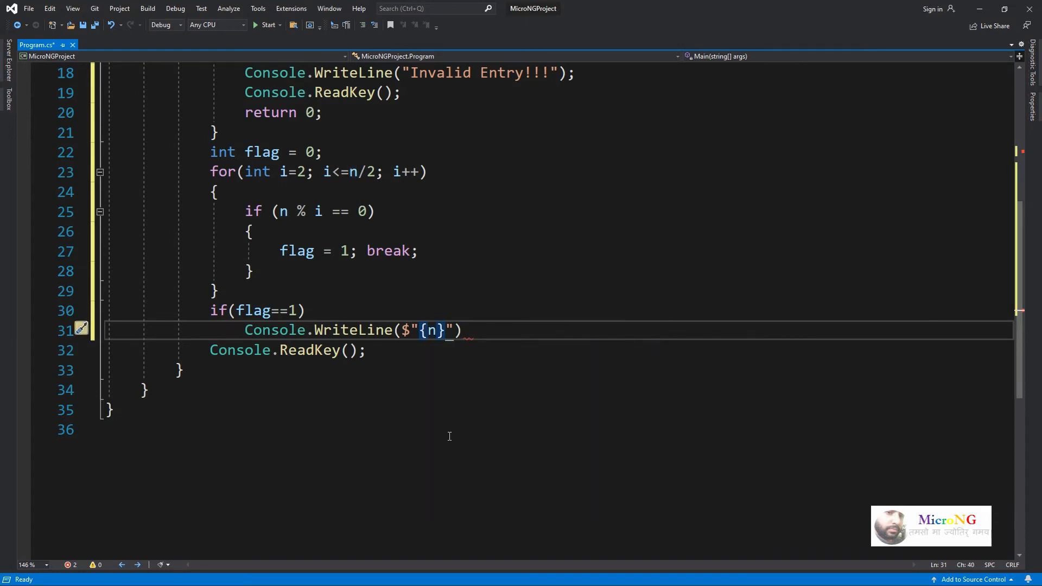
type("is NOT a p")
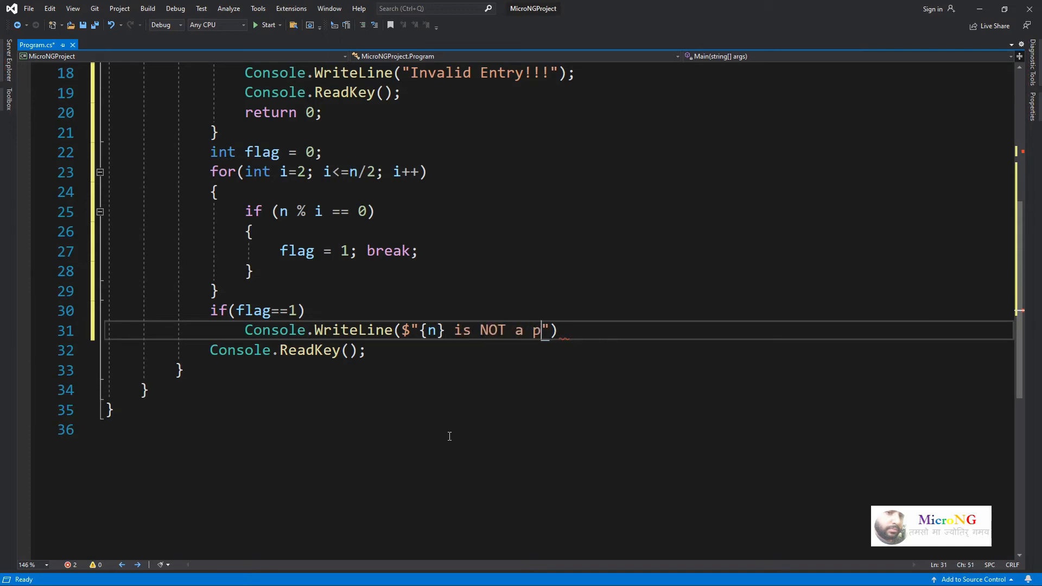
type("rime numb")
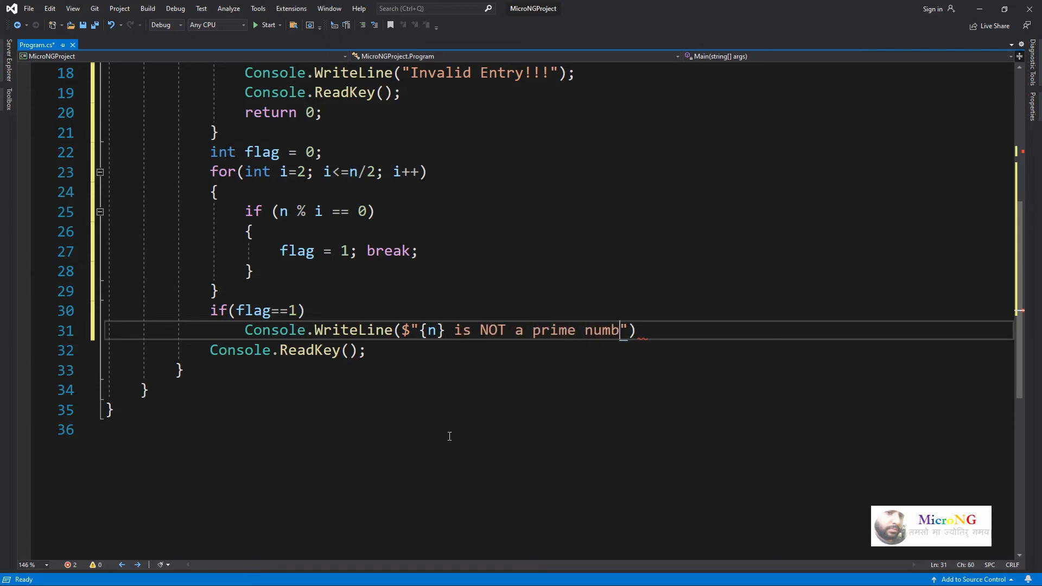
type("er")
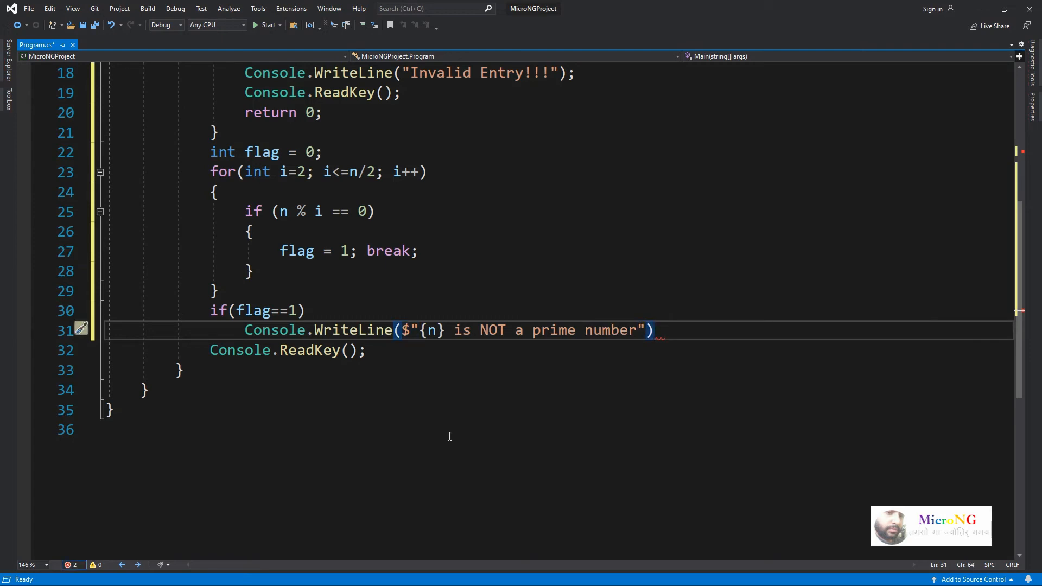
type(";")
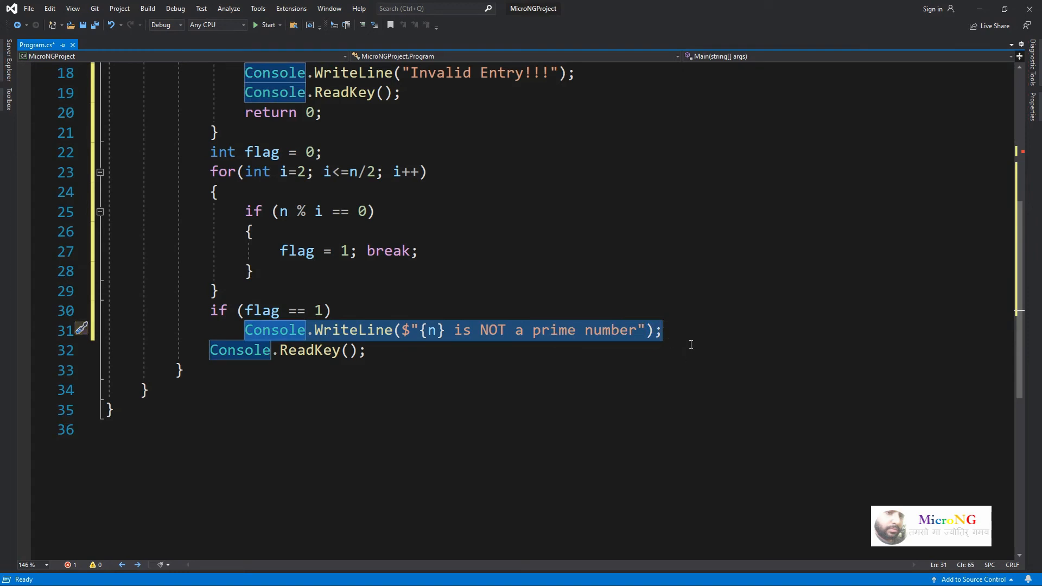
- Add an else branch printing "{n} is a prime number"
key("enter")
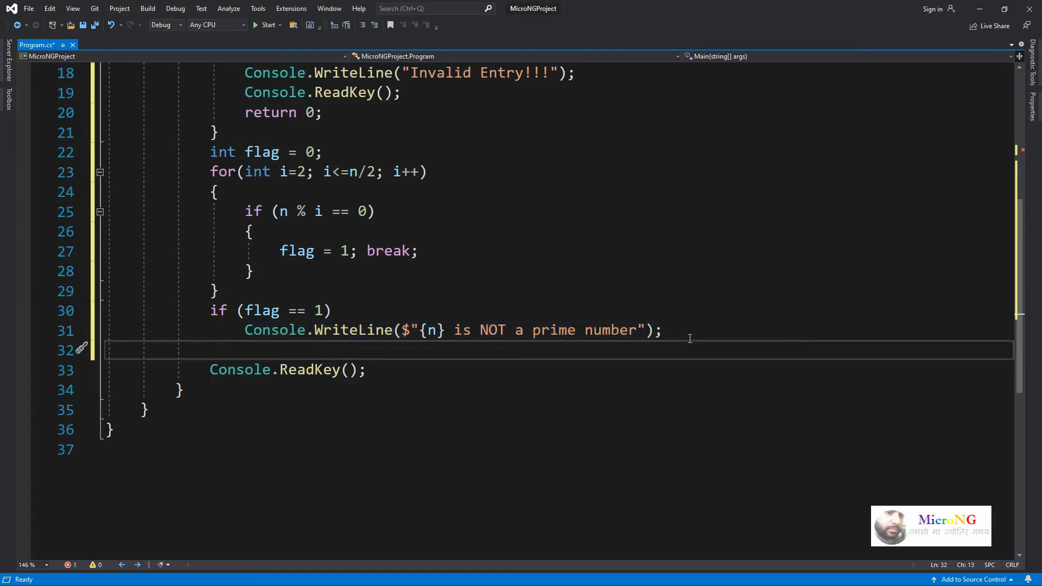
type("else")
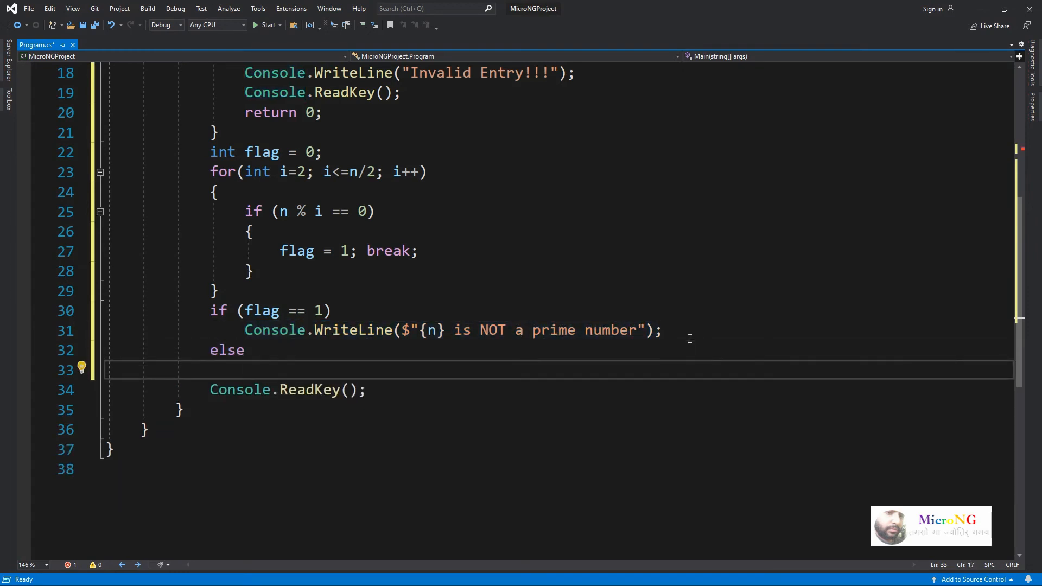
type("Console.WriteLine($\"{n} is NOT a prime number\");")
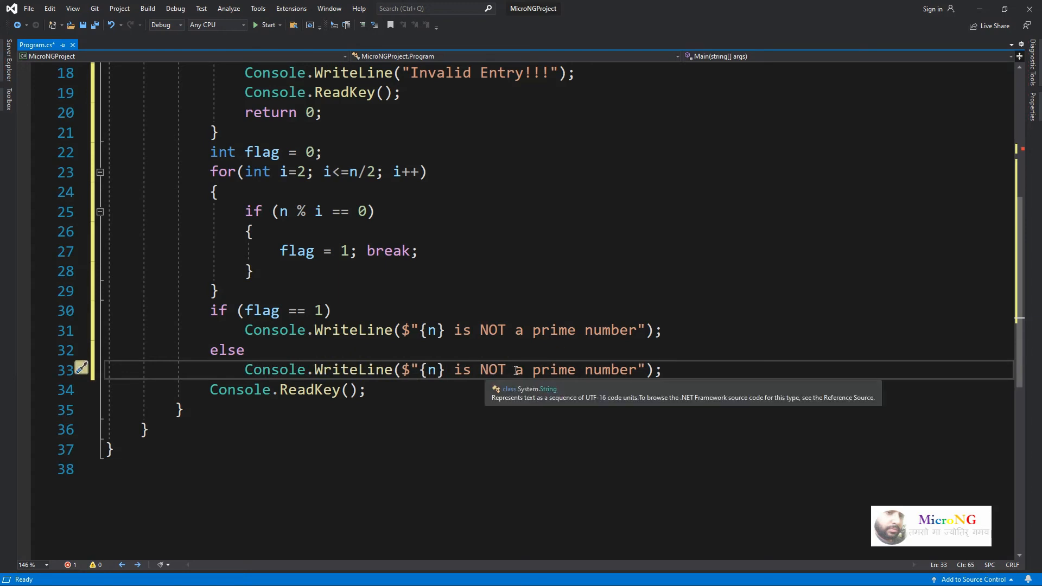
mouse_move(678, 387)
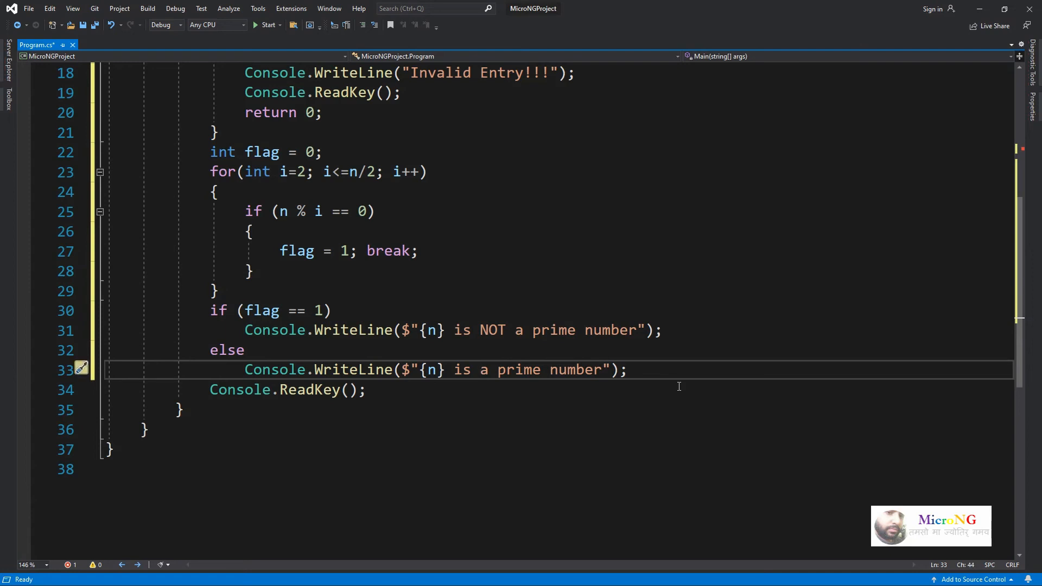
- Add return 0; after the Console.ReadKey(); line
left_click(365, 390)
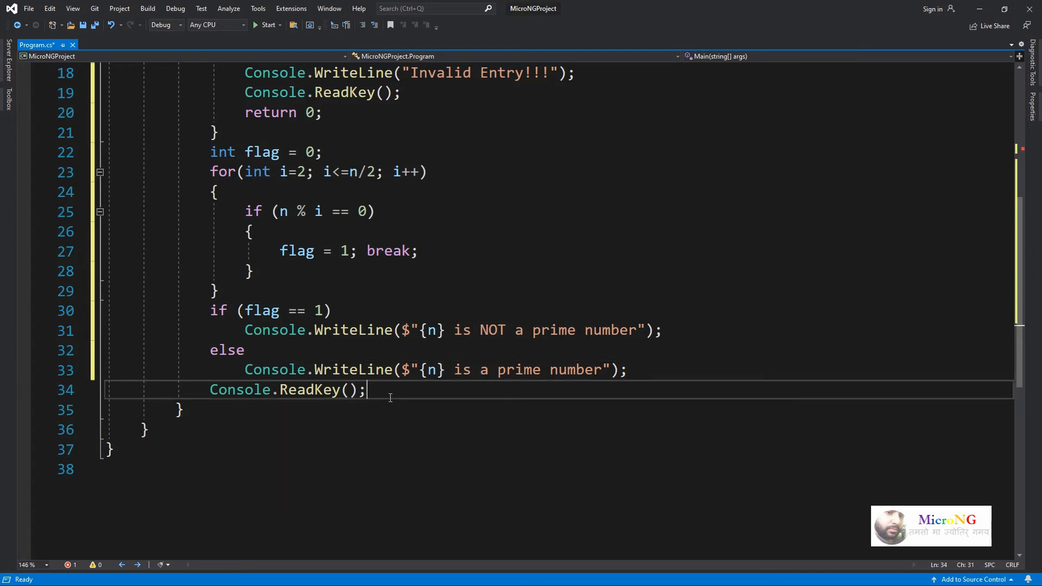
type("return")
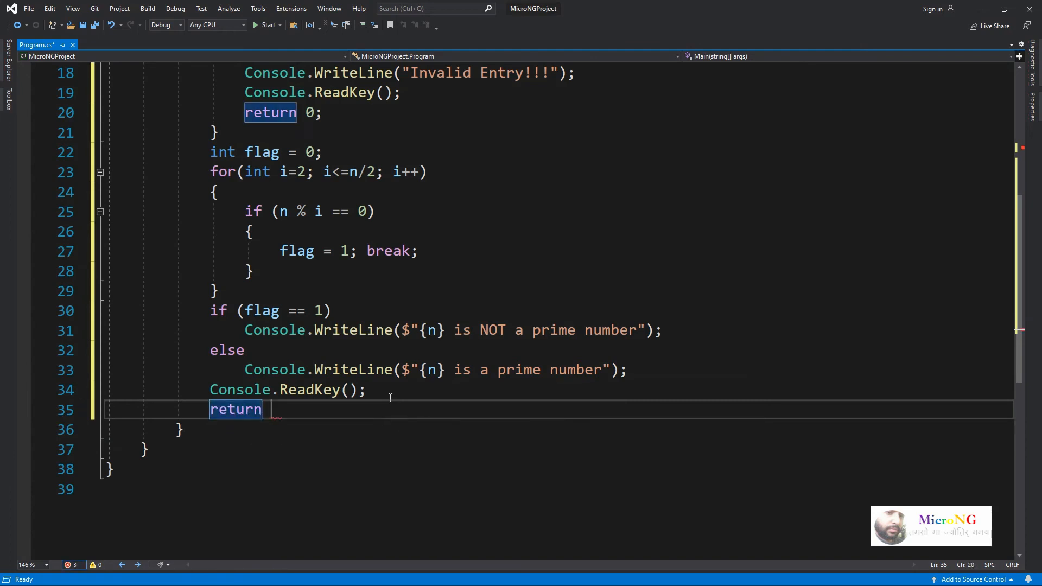
type("0;")
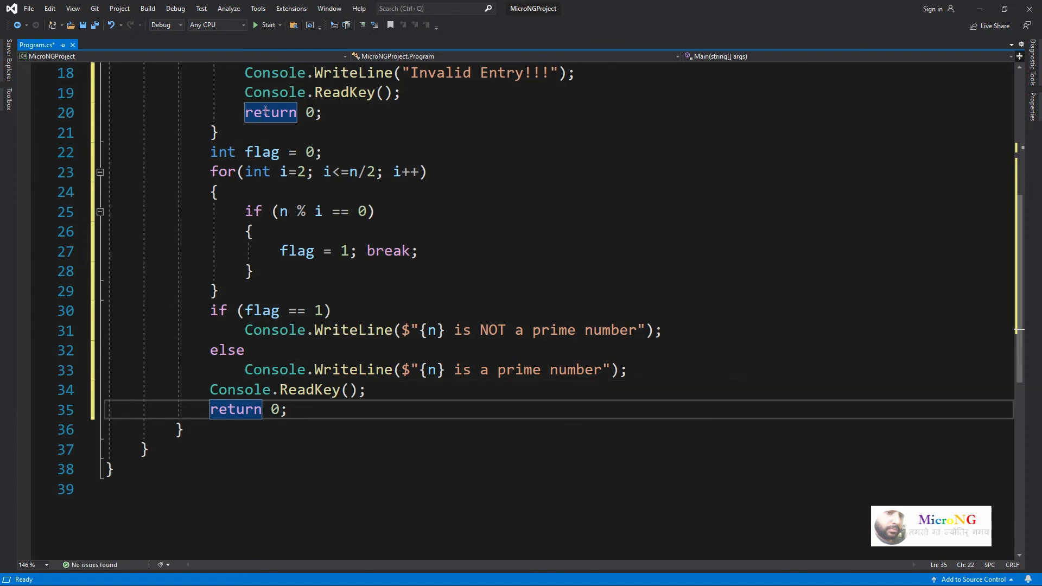
- Build and run the program, entering 5 at the console prompt
left_click(269, 25)
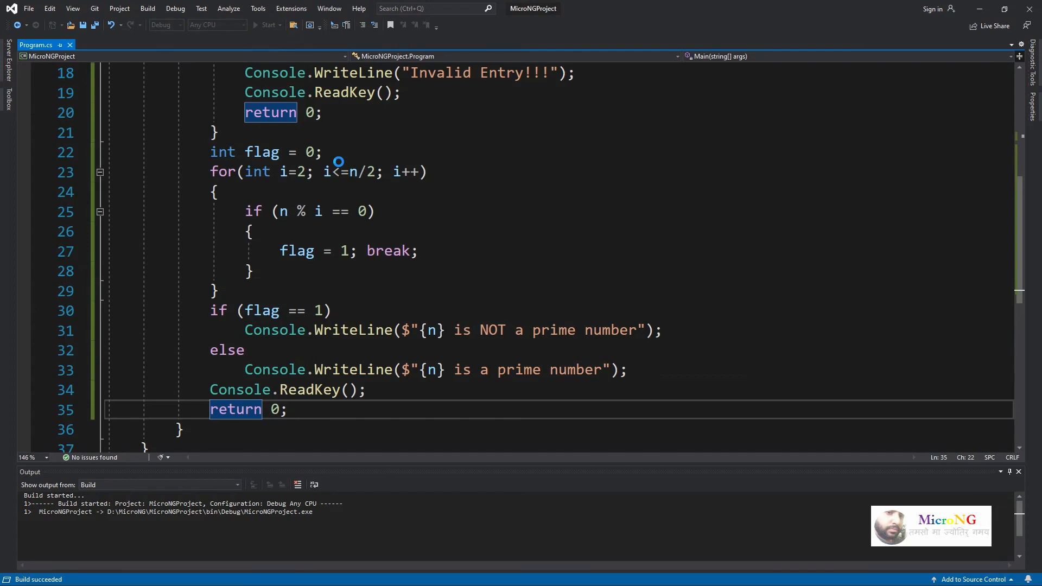
left_click(266, 24)
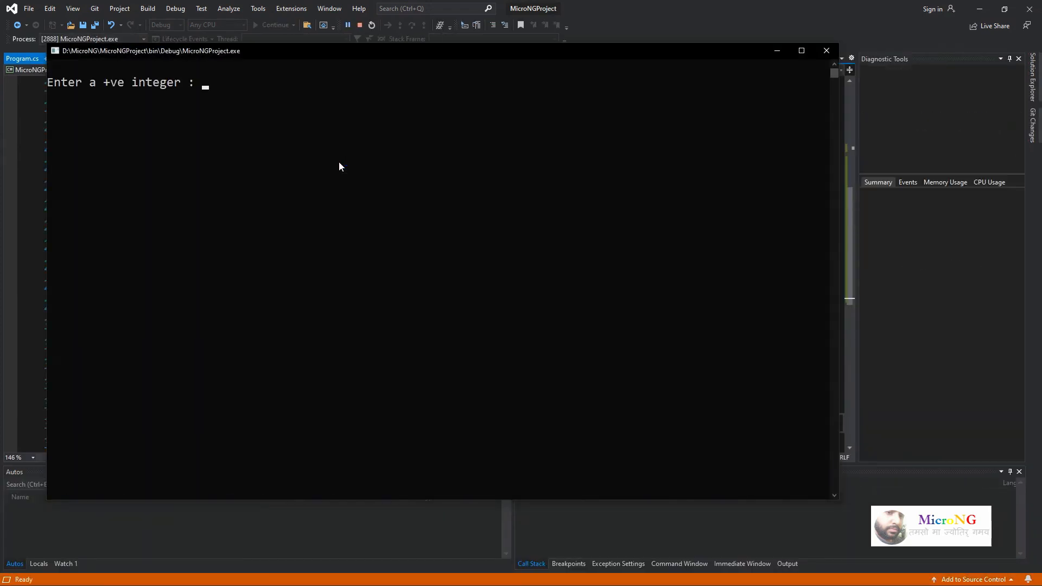
type("5")
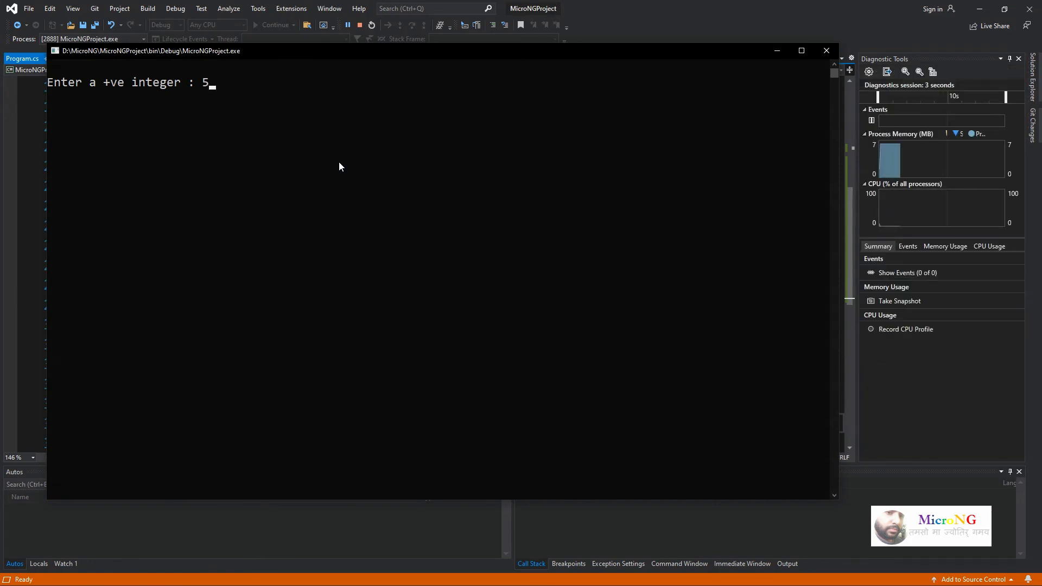
key("enter")
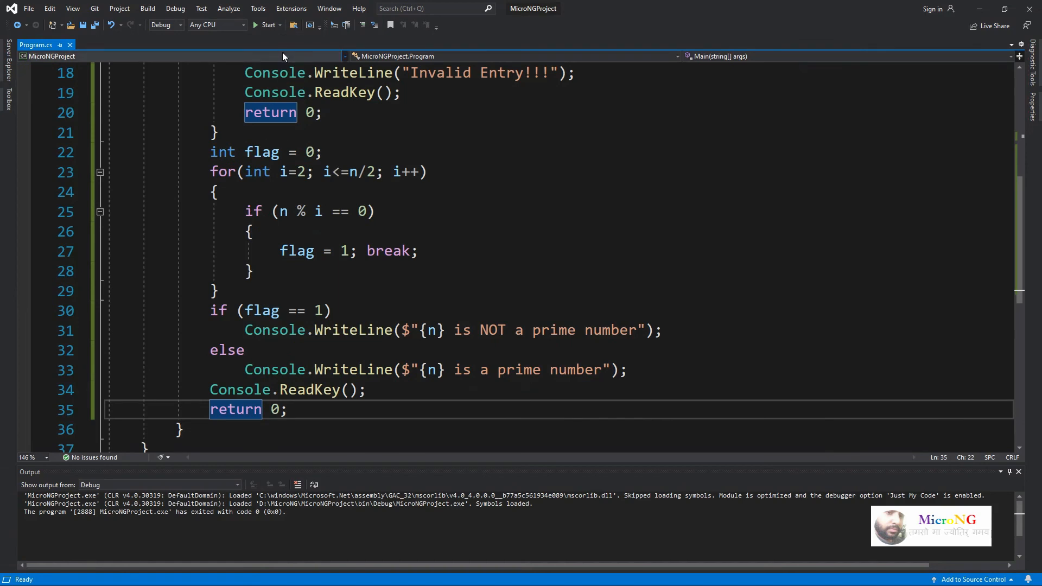
- Rerun the program with input 1, then start another run and enter 7
left_click(267, 24)
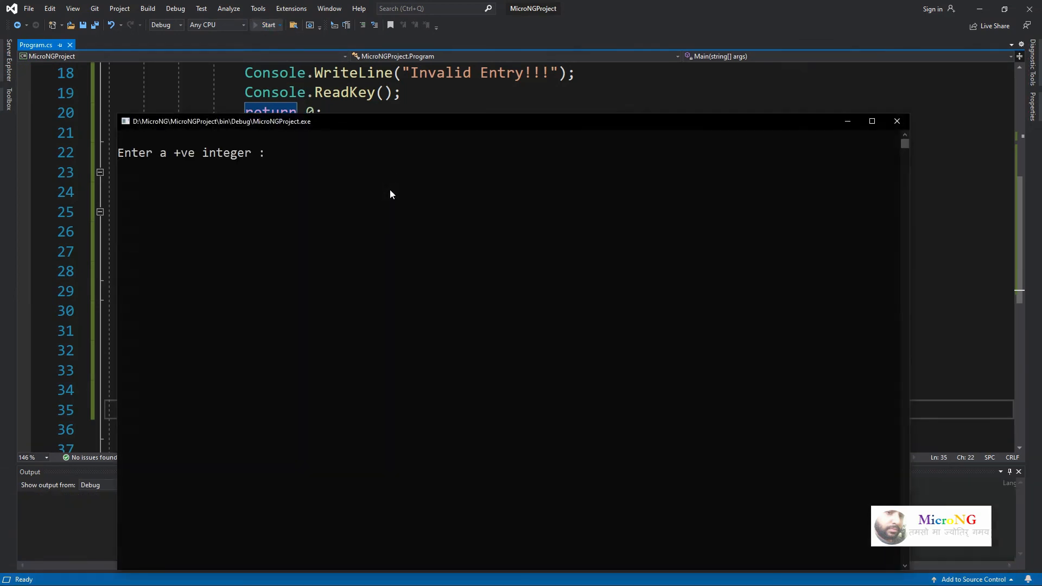
type("1")
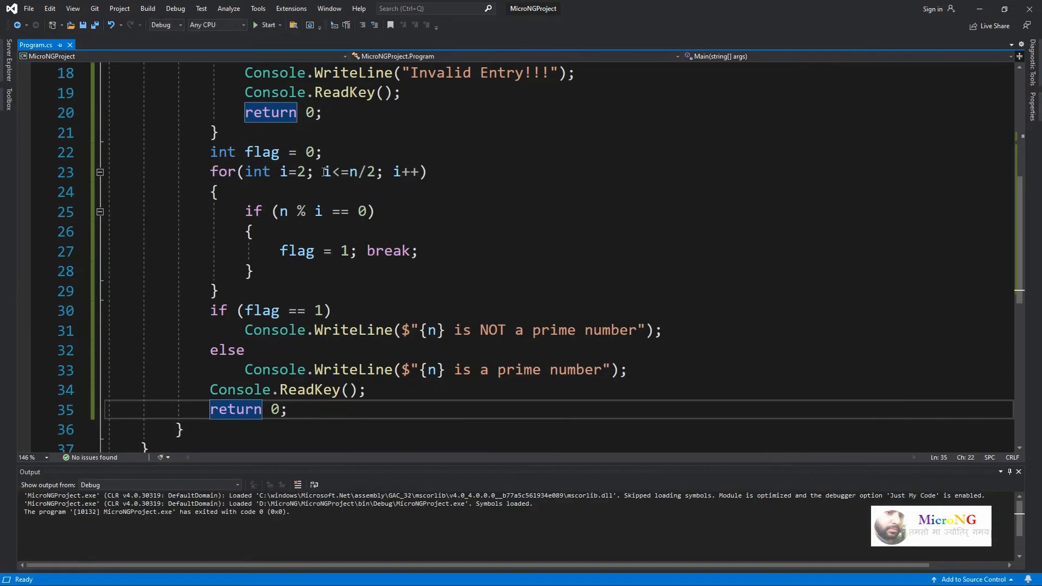
left_click(268, 24)
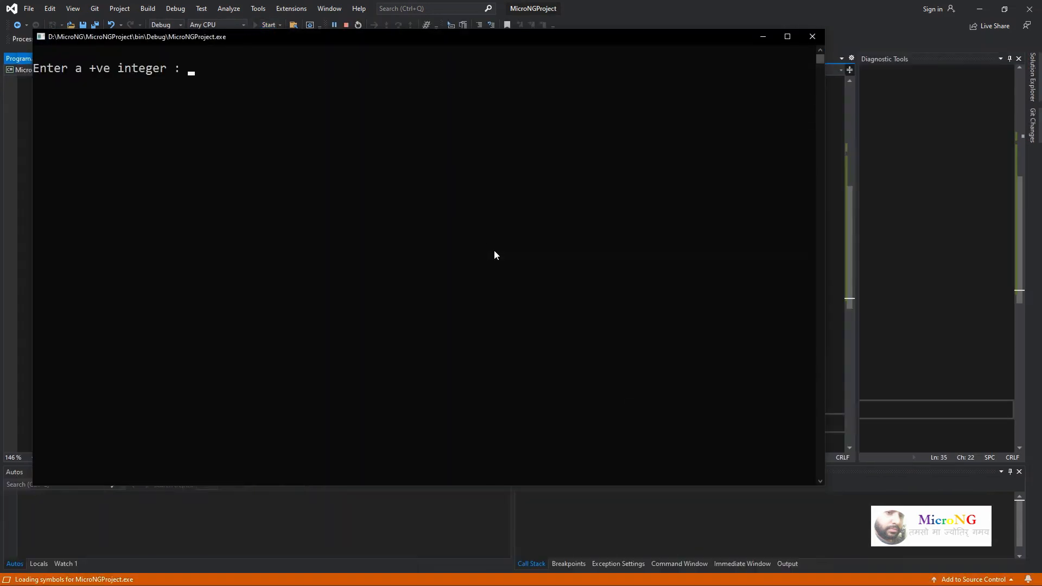
type("7")
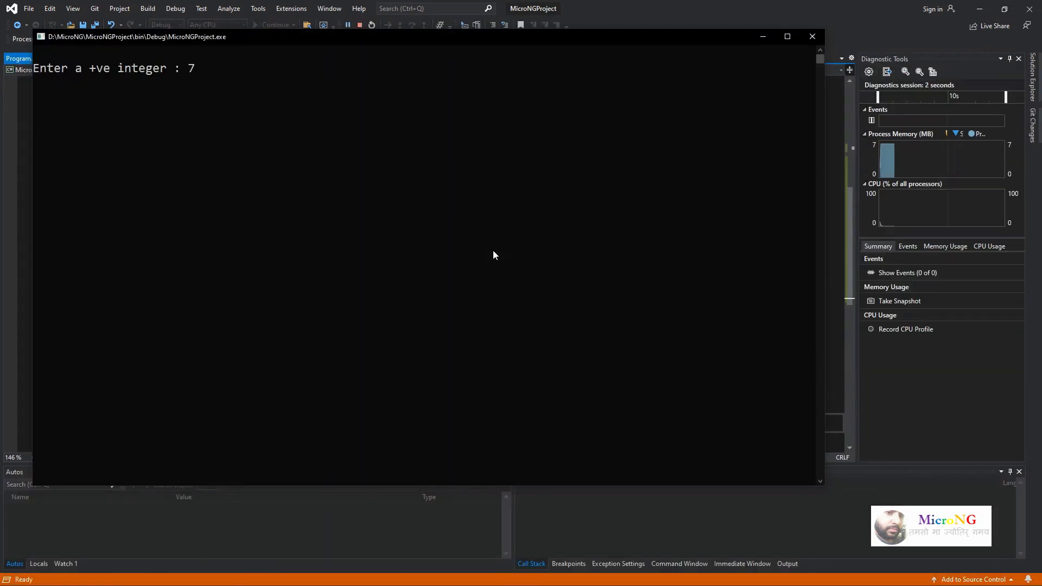